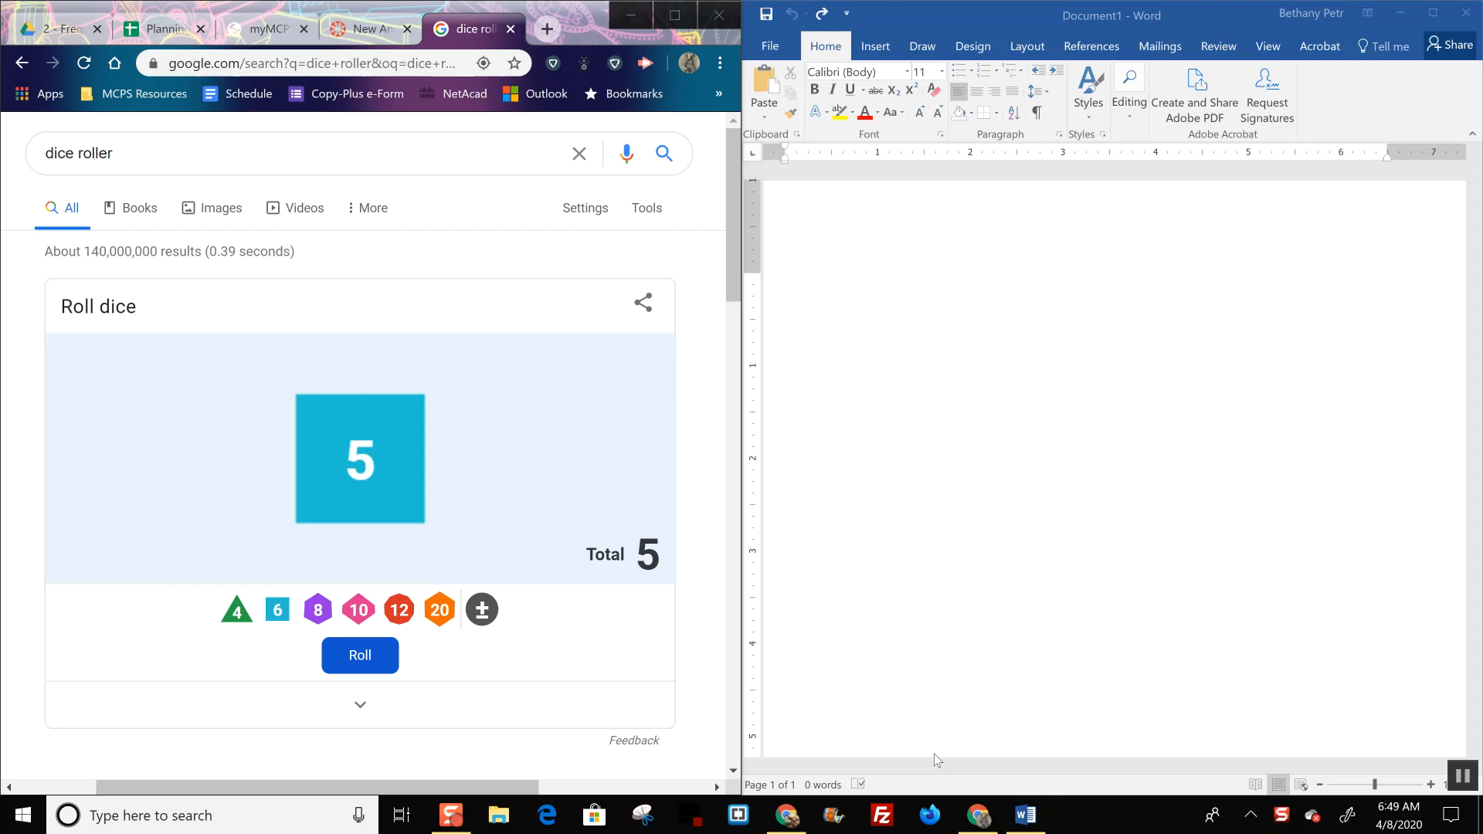
pyautogui.moveTo(895, 411)
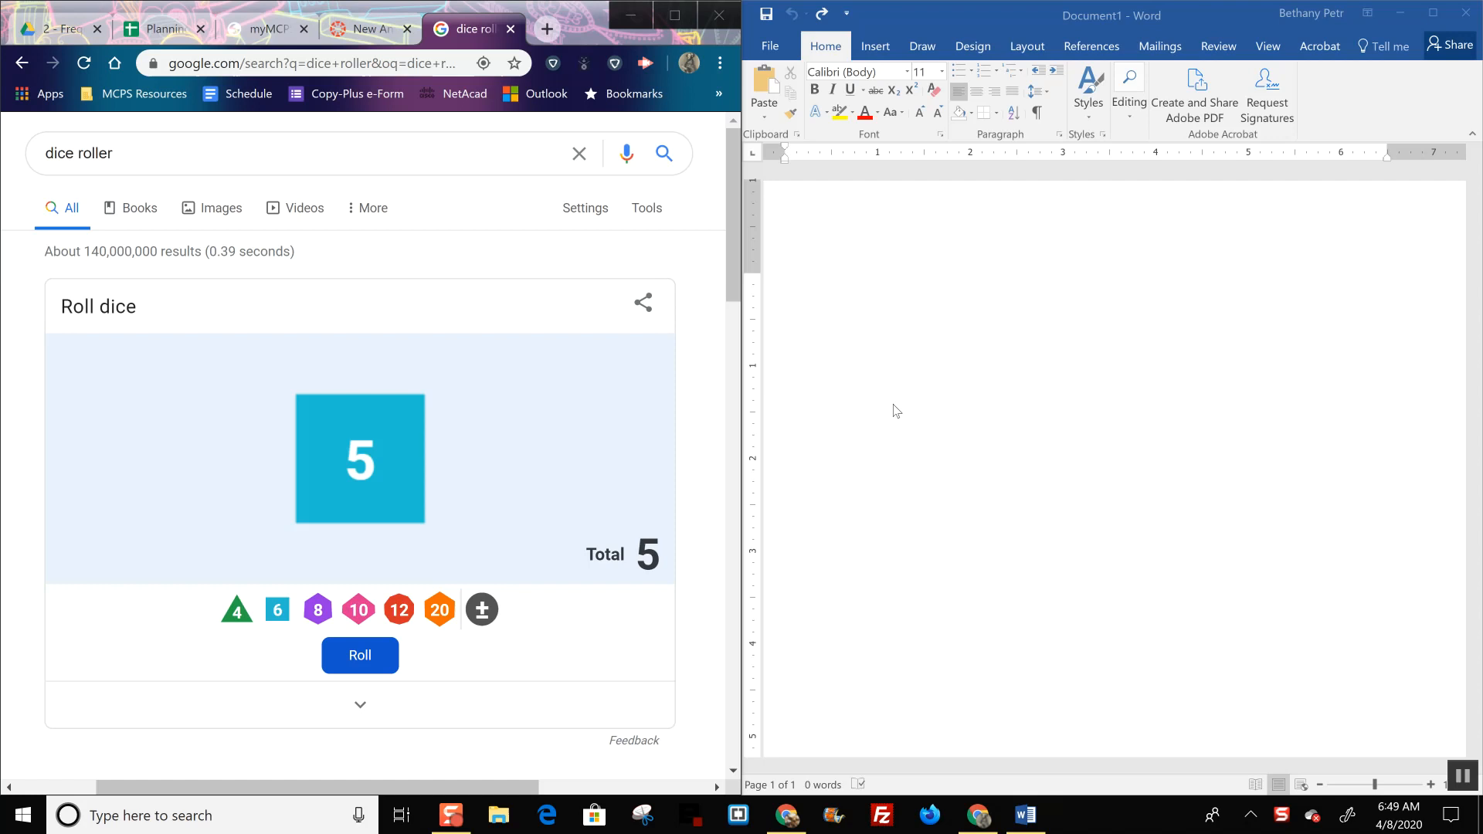
pyautogui.moveTo(1022, 360)
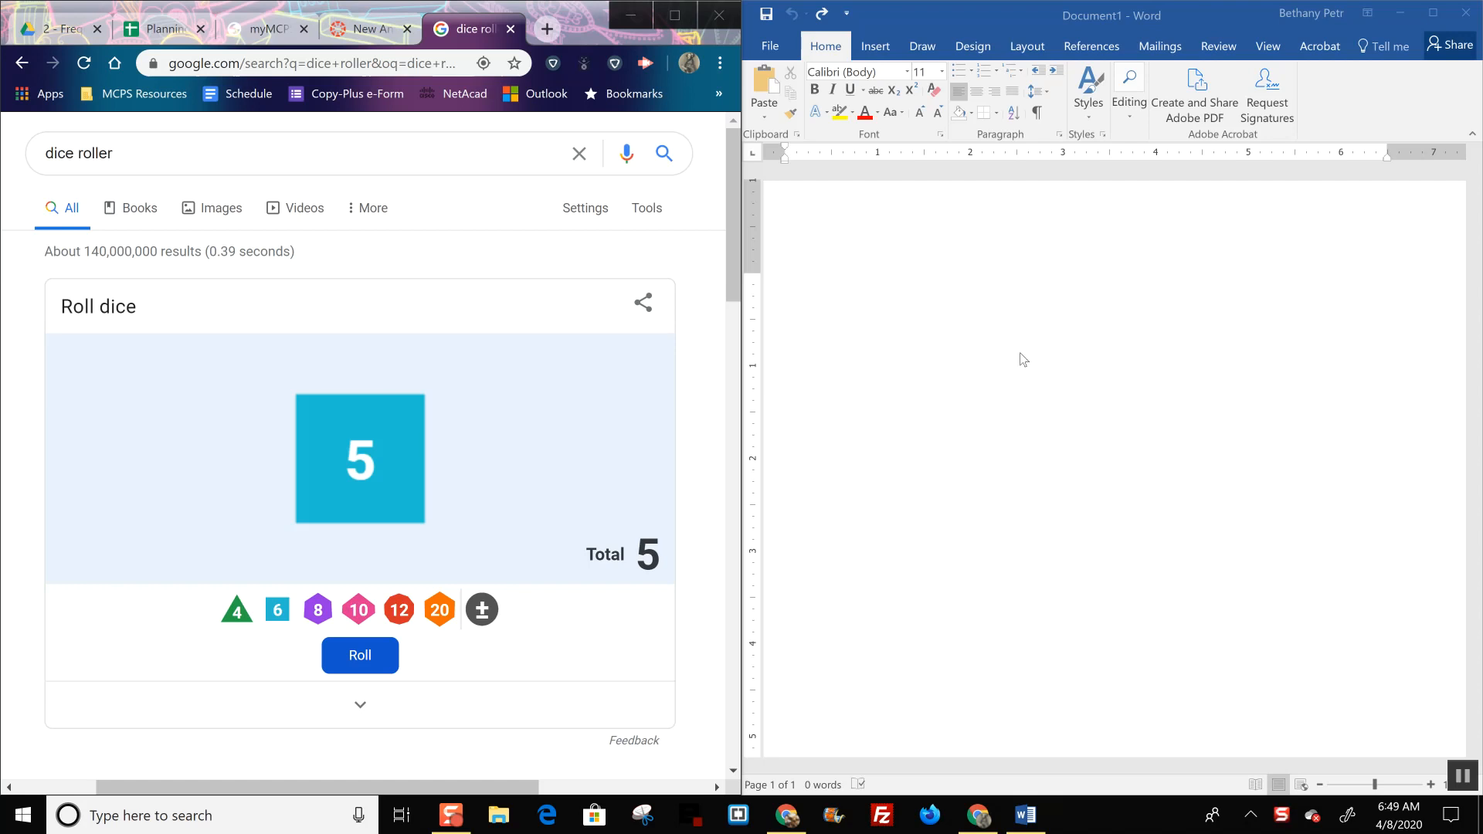
pyautogui.moveTo(864, 361)
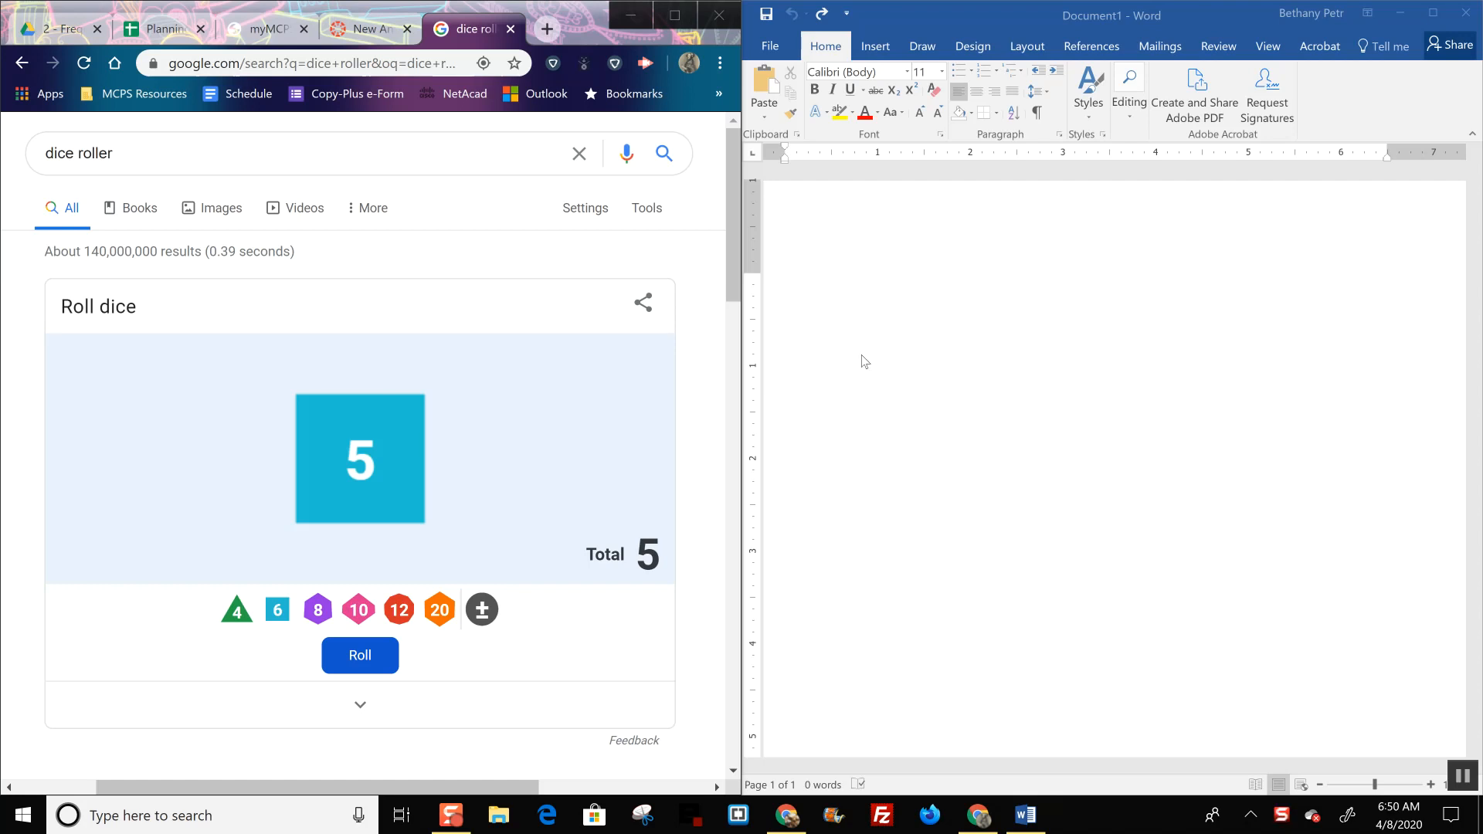
pyautogui.moveTo(362, 339)
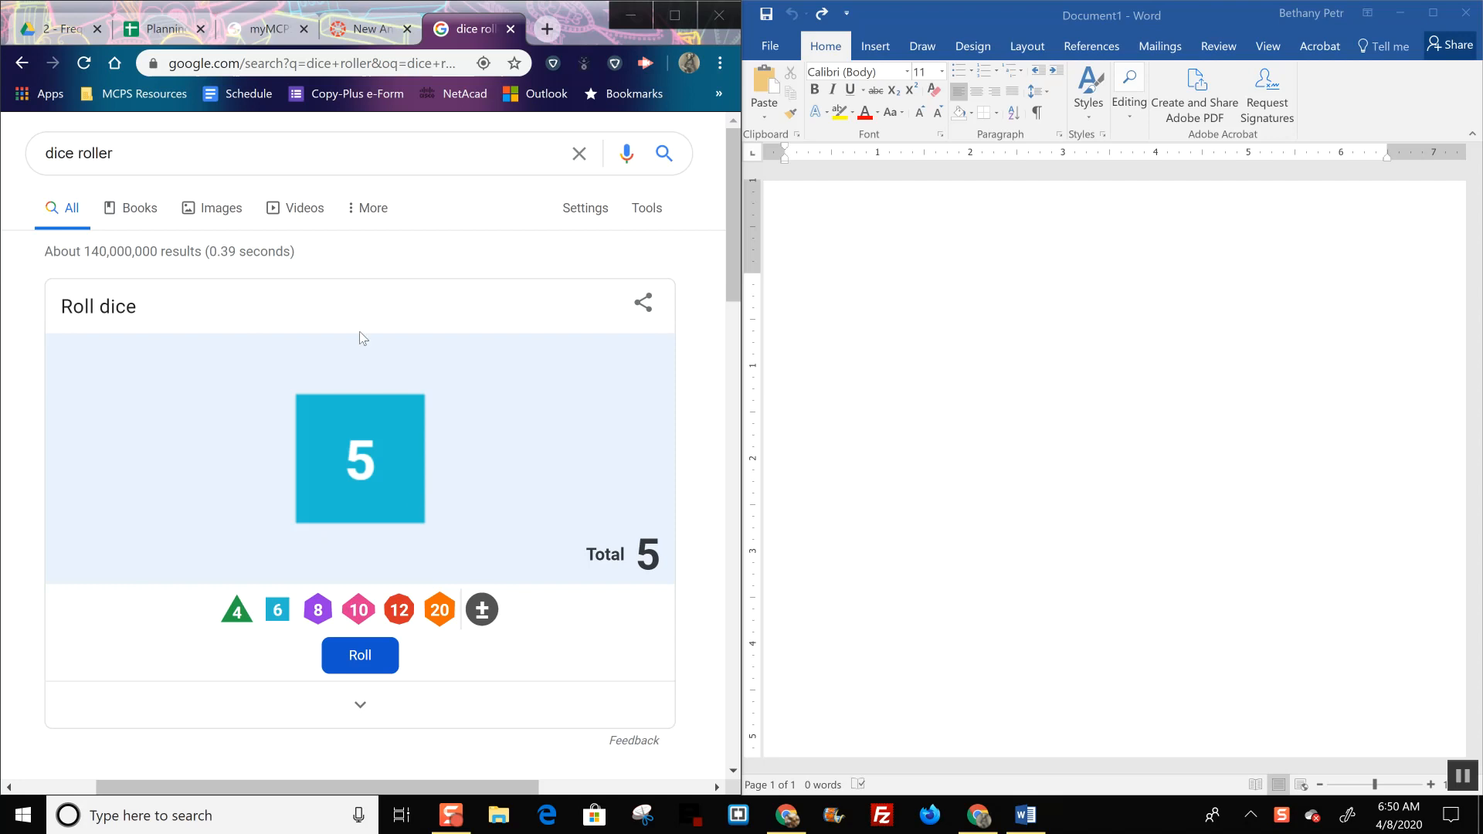
pyautogui.moveTo(445, 492)
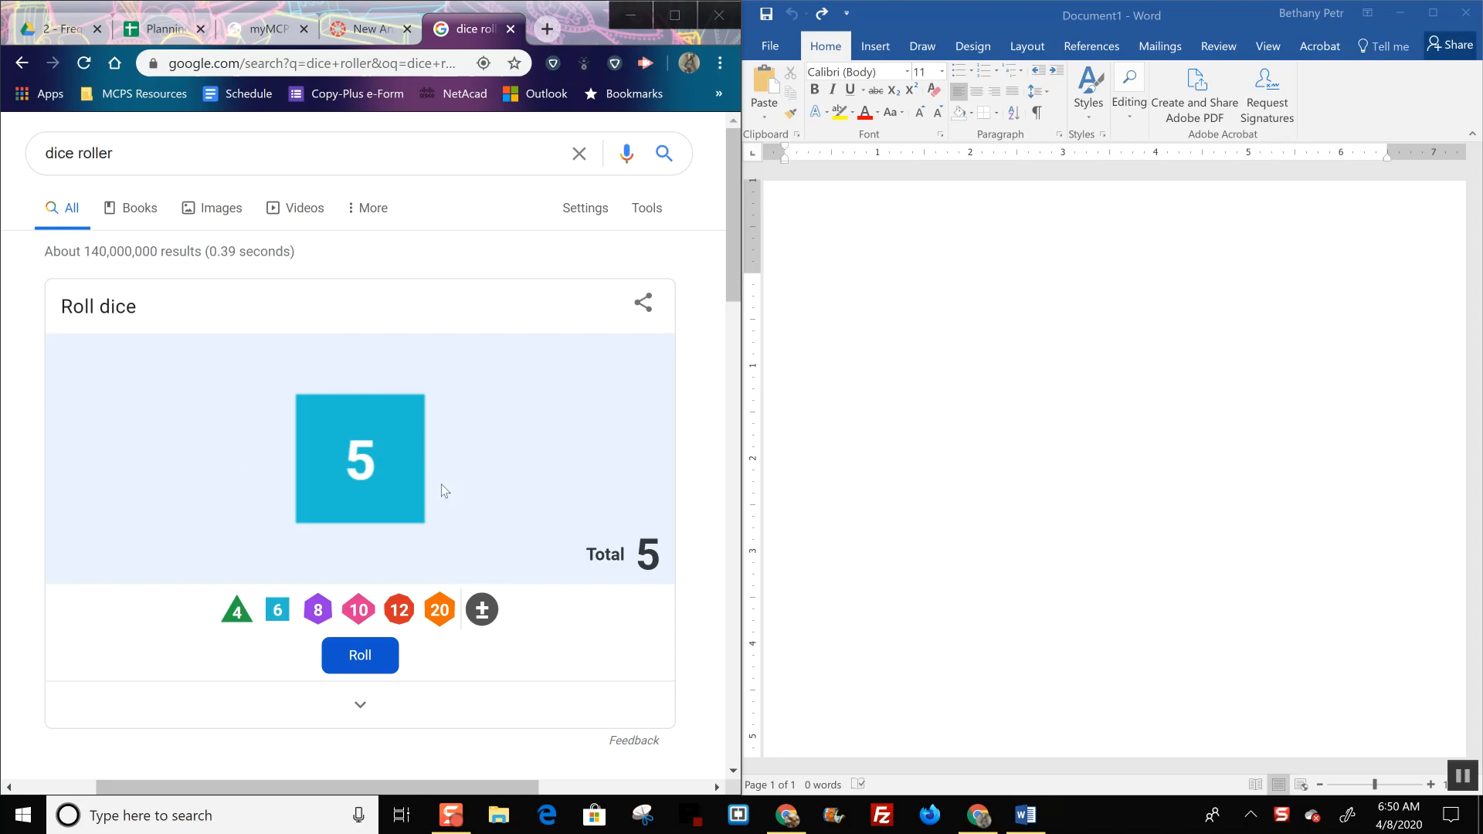
pyautogui.moveTo(402, 454)
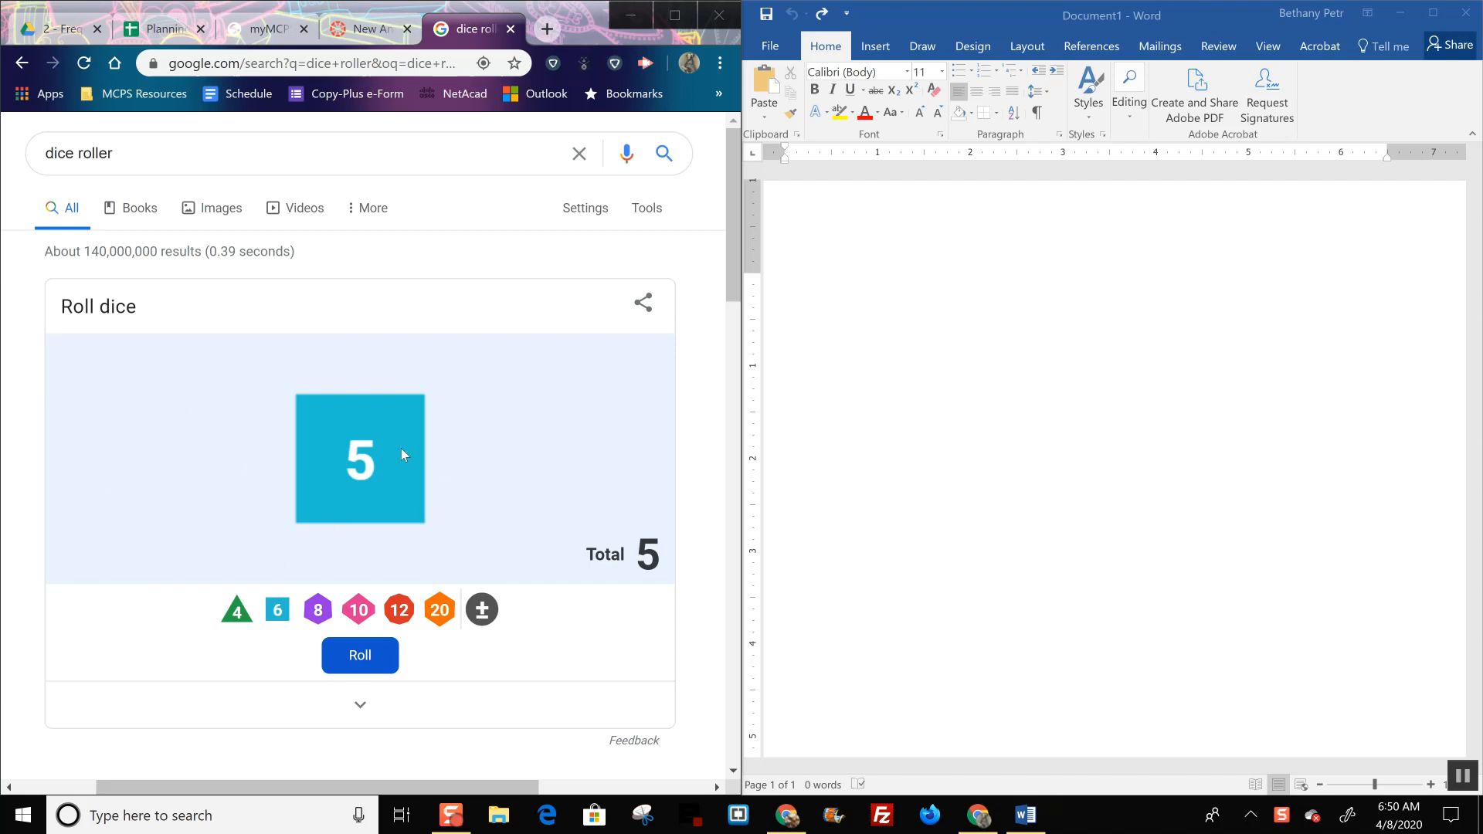
pyautogui.moveTo(318, 407)
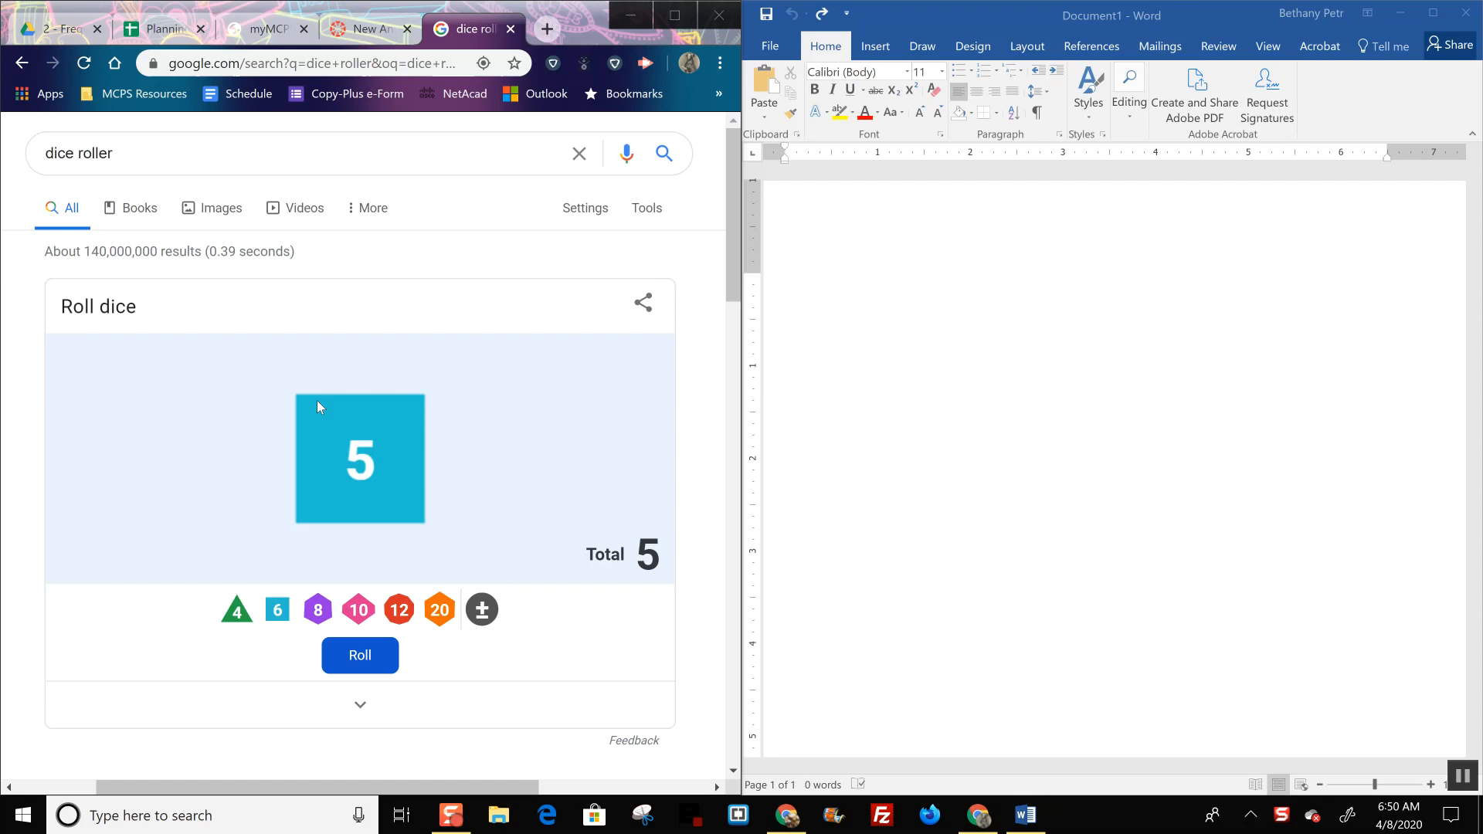
# Step: Insert a seven-column, two-row table into the blank document from the Insert table grid
pyautogui.click(955, 267)
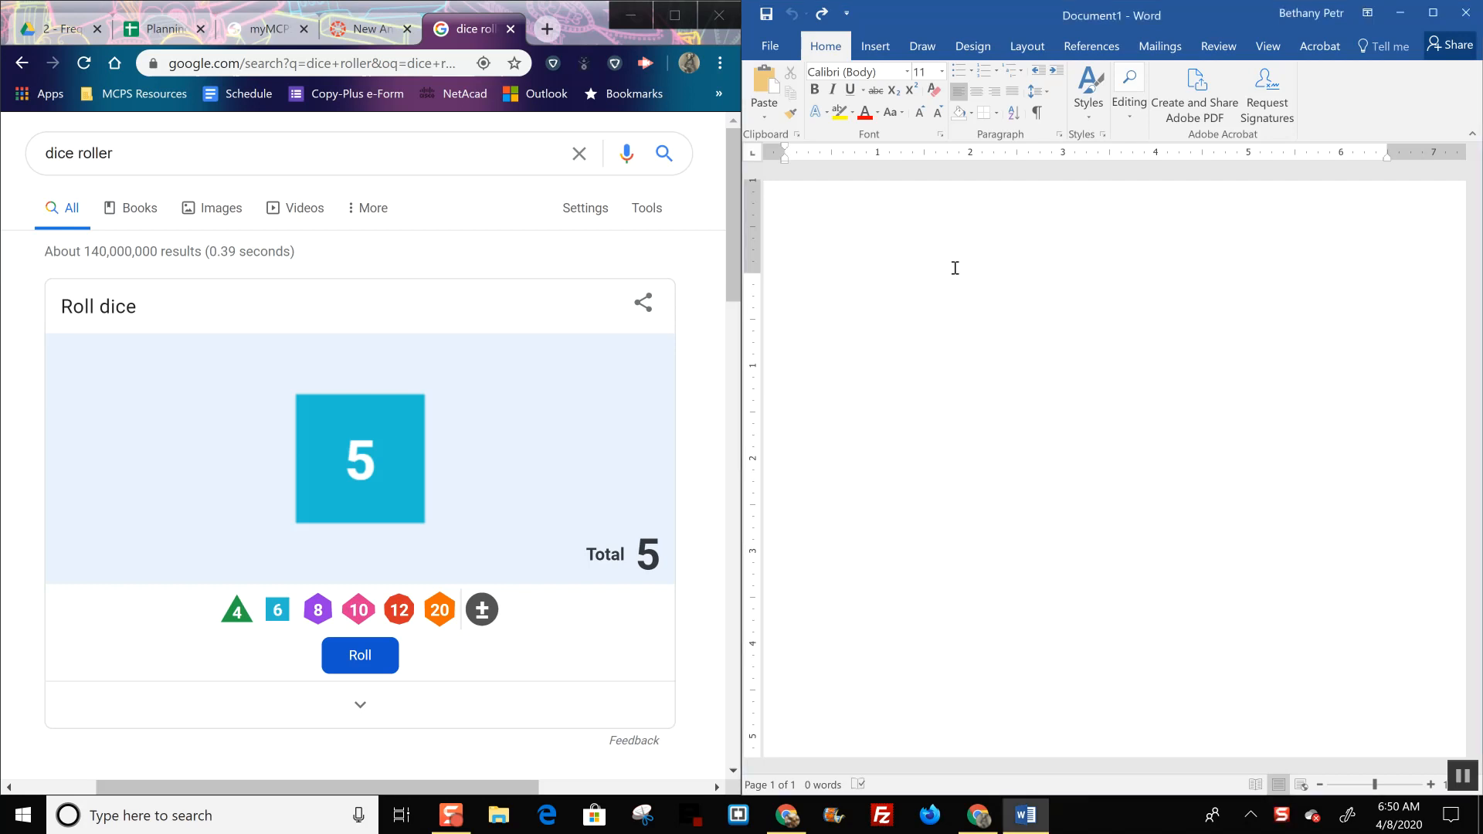
pyautogui.click(875, 45)
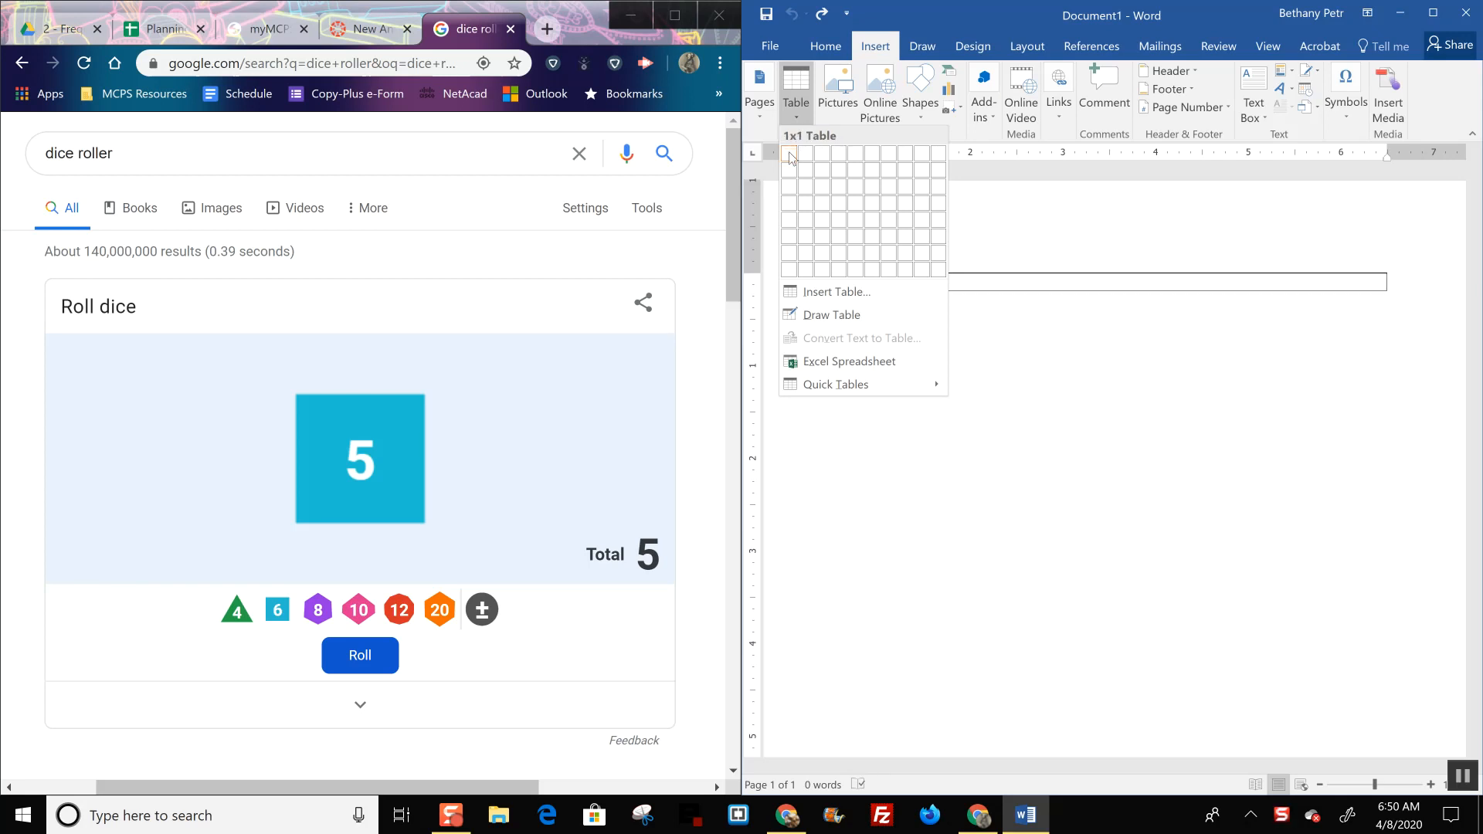
pyautogui.moveTo(882, 153)
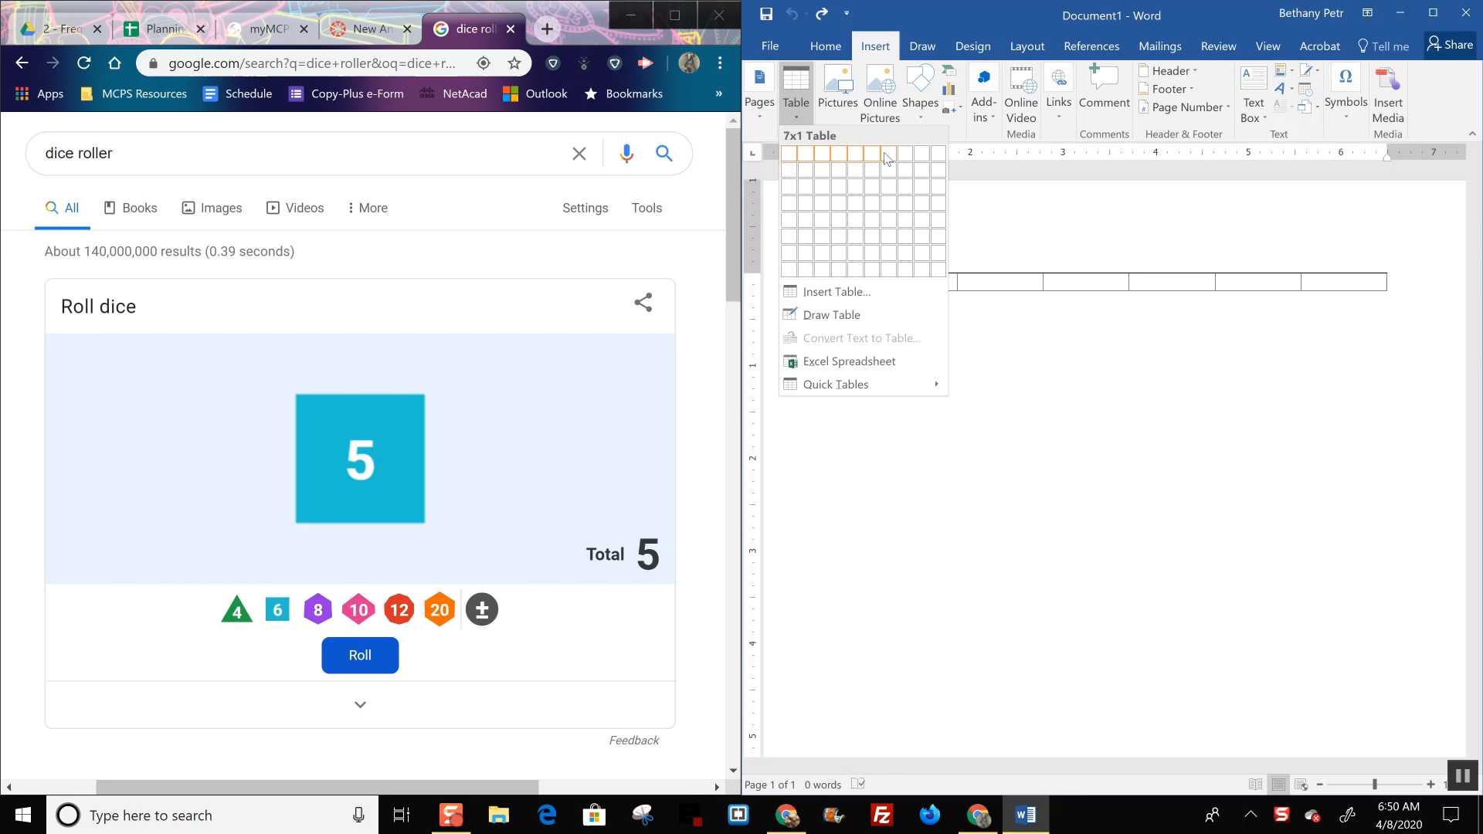
pyautogui.moveTo(884, 173)
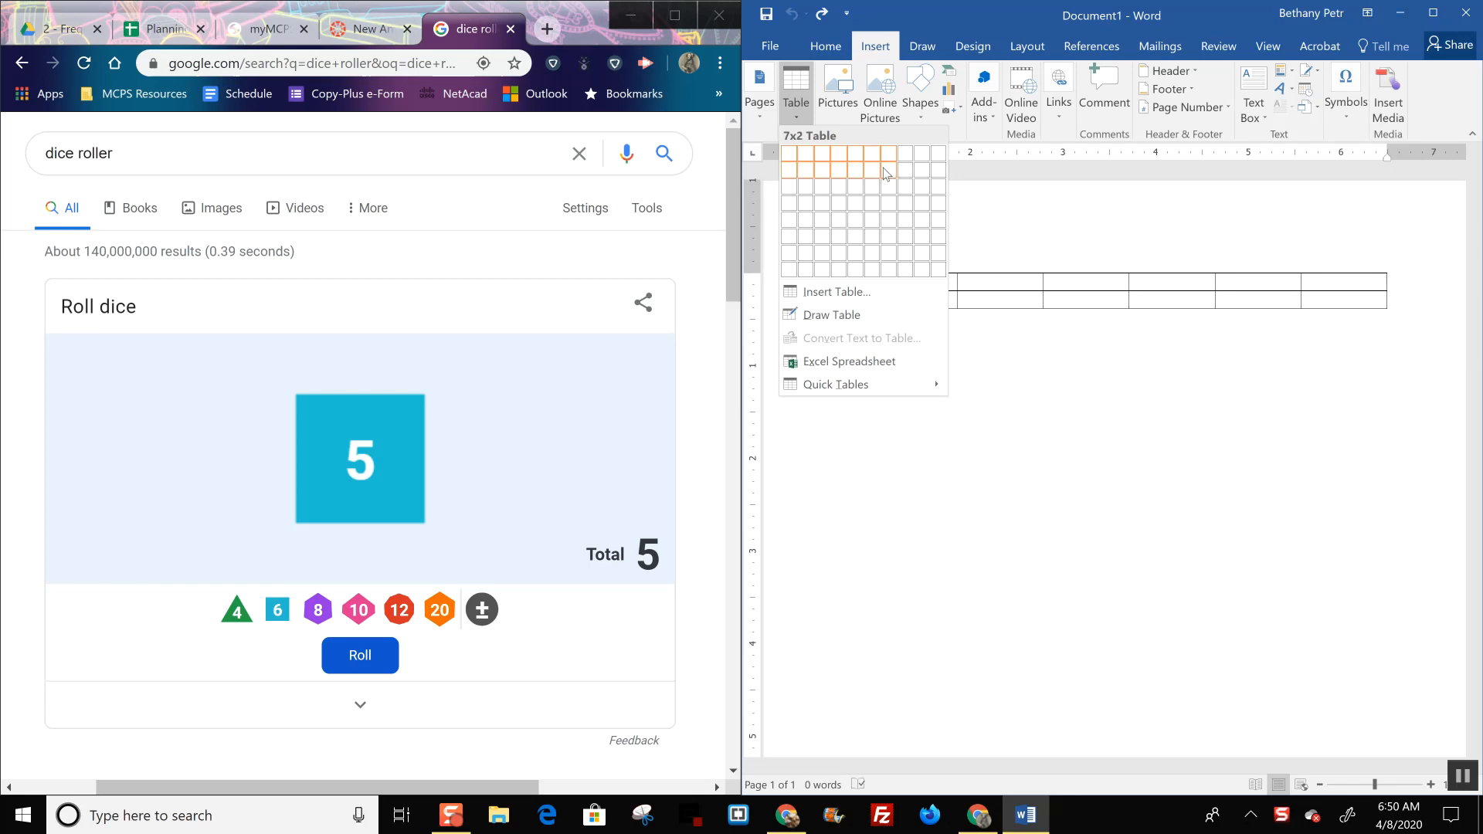
pyautogui.click(890, 164)
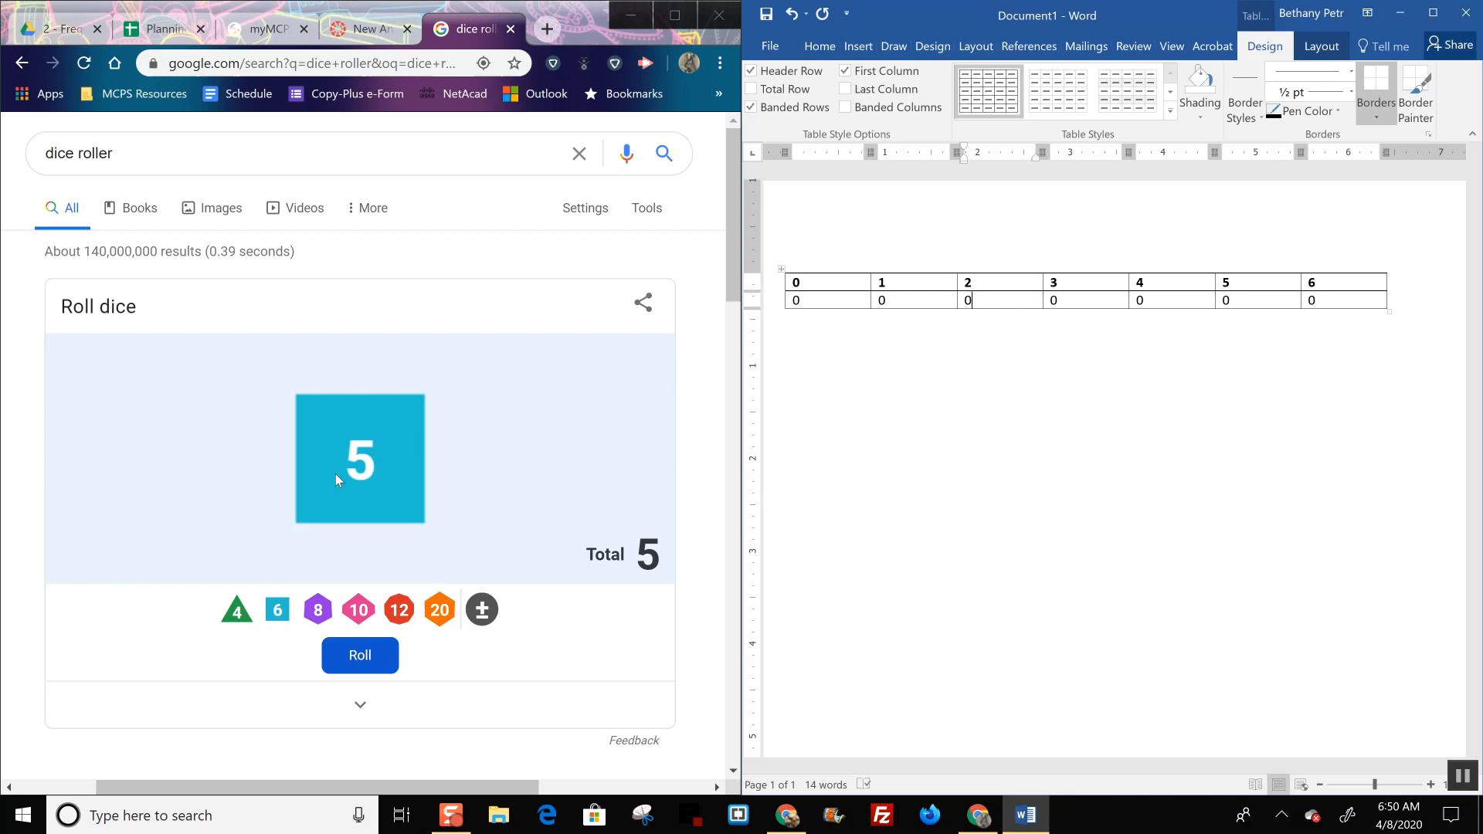
pyautogui.moveTo(1111, 269)
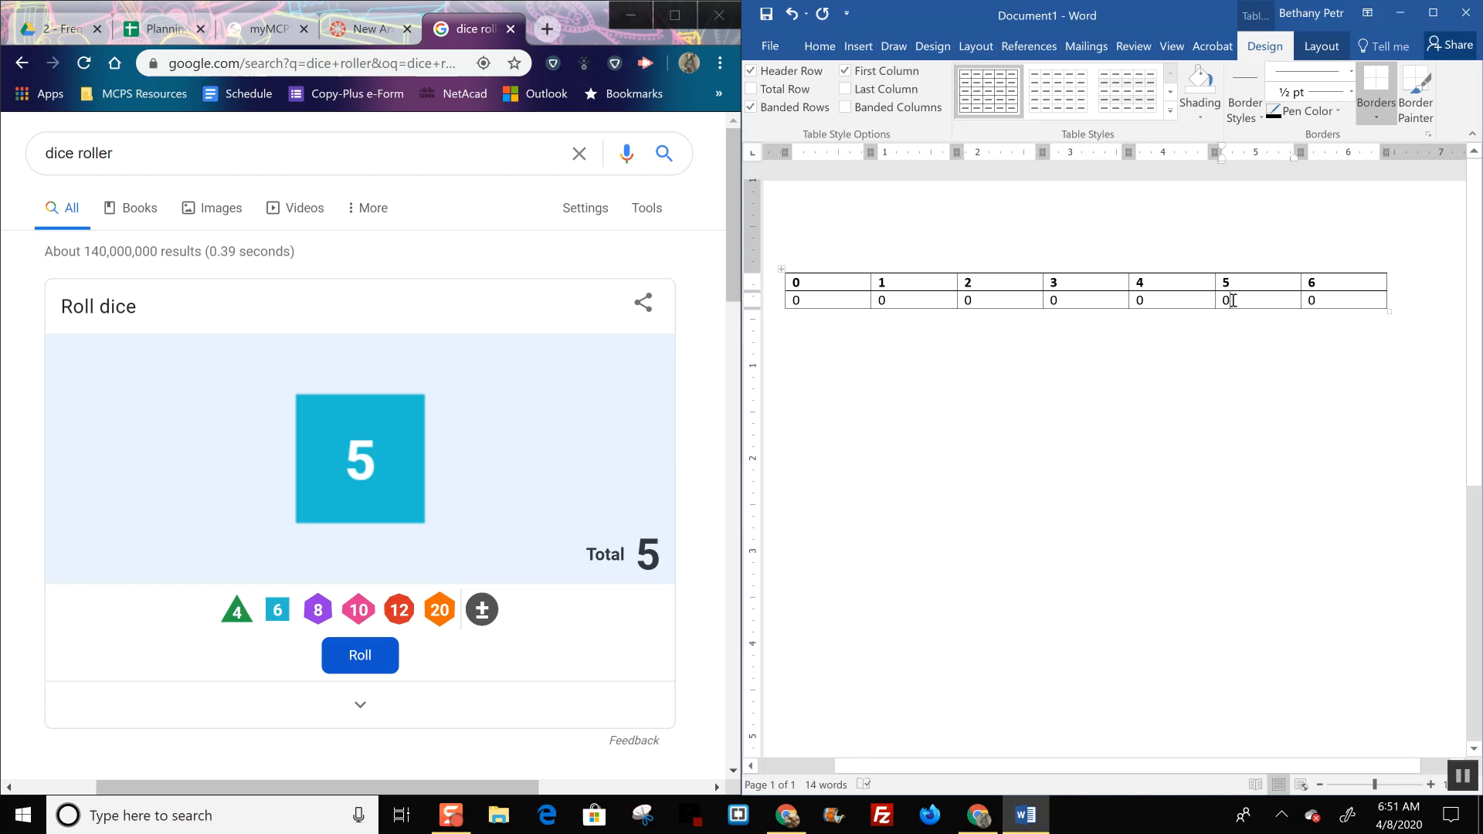
# Step: Roll the die and enter the first tallies under 3 and 4
pyautogui.write('1')
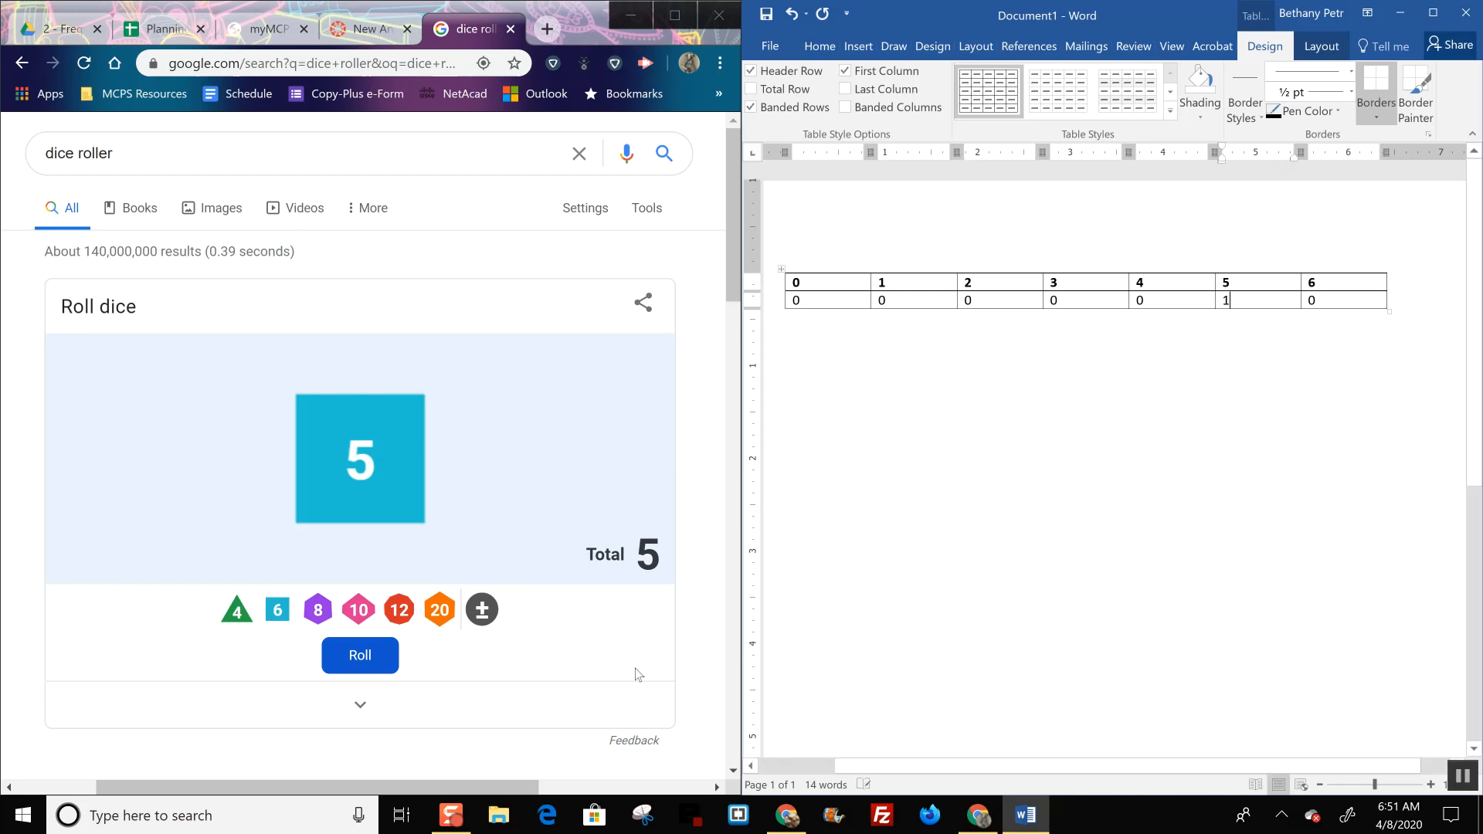
pyautogui.click(360, 655)
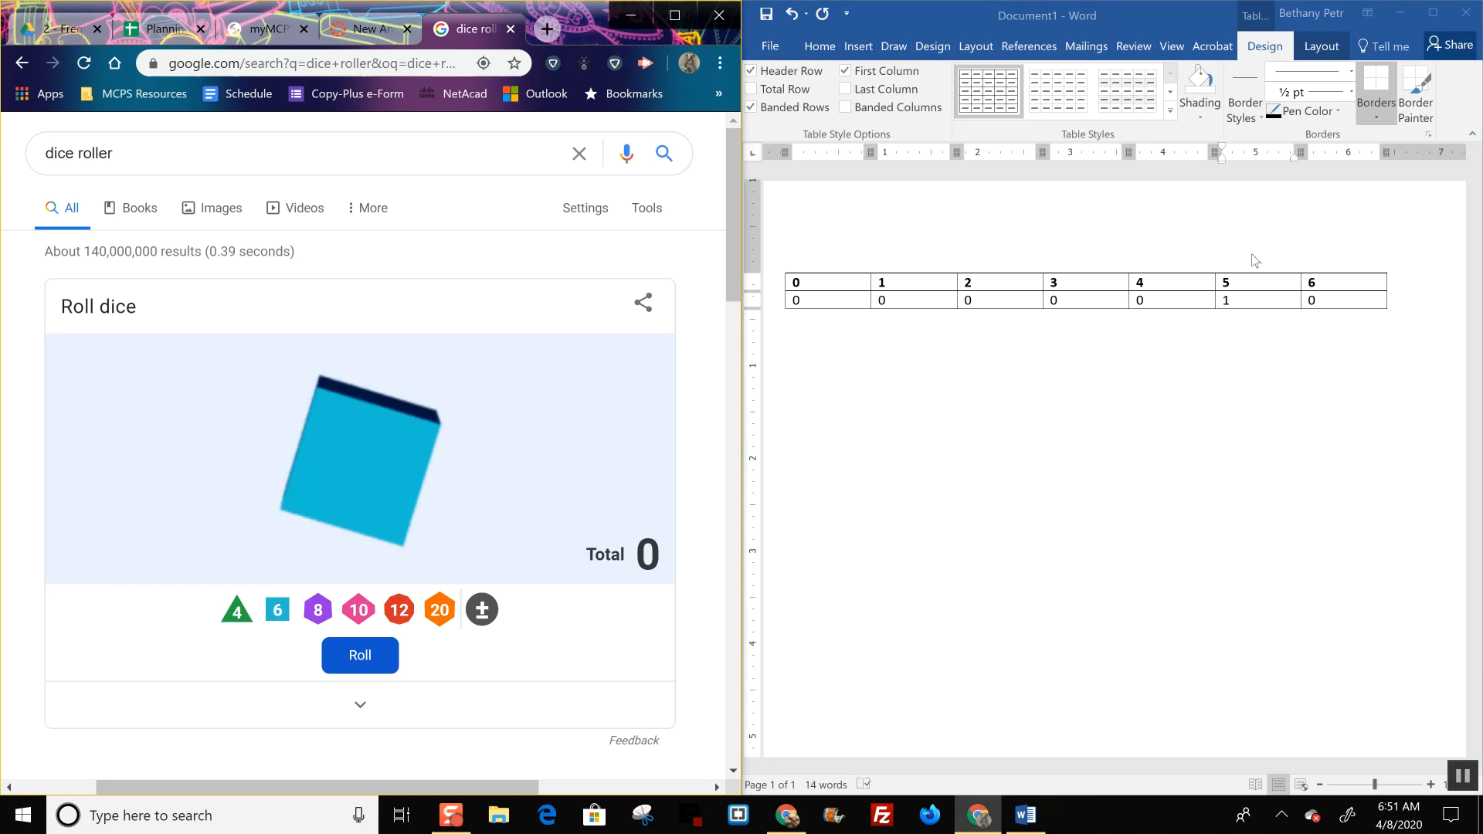
pyautogui.click(360, 655)
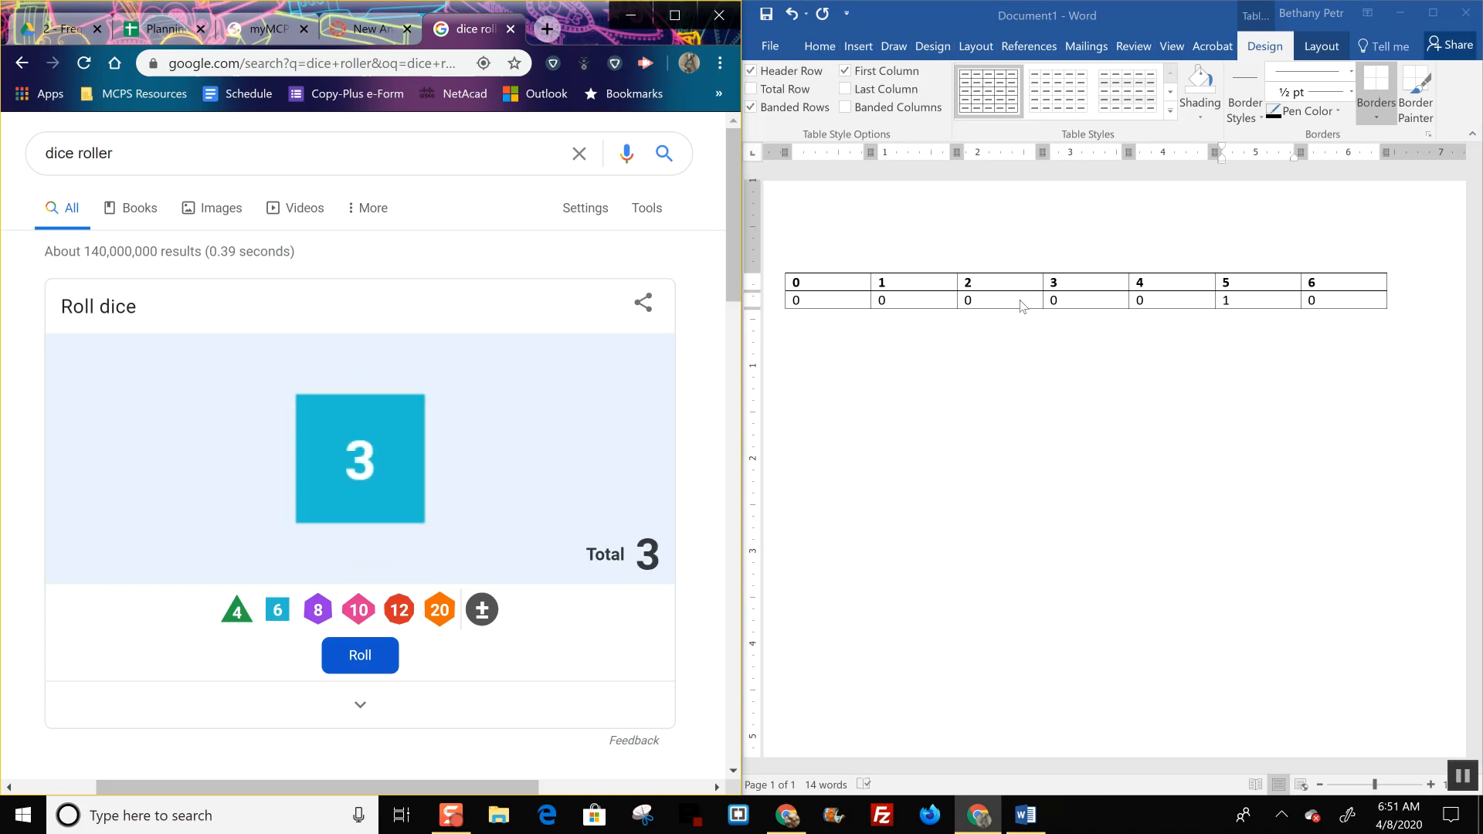
pyautogui.click(1052, 300)
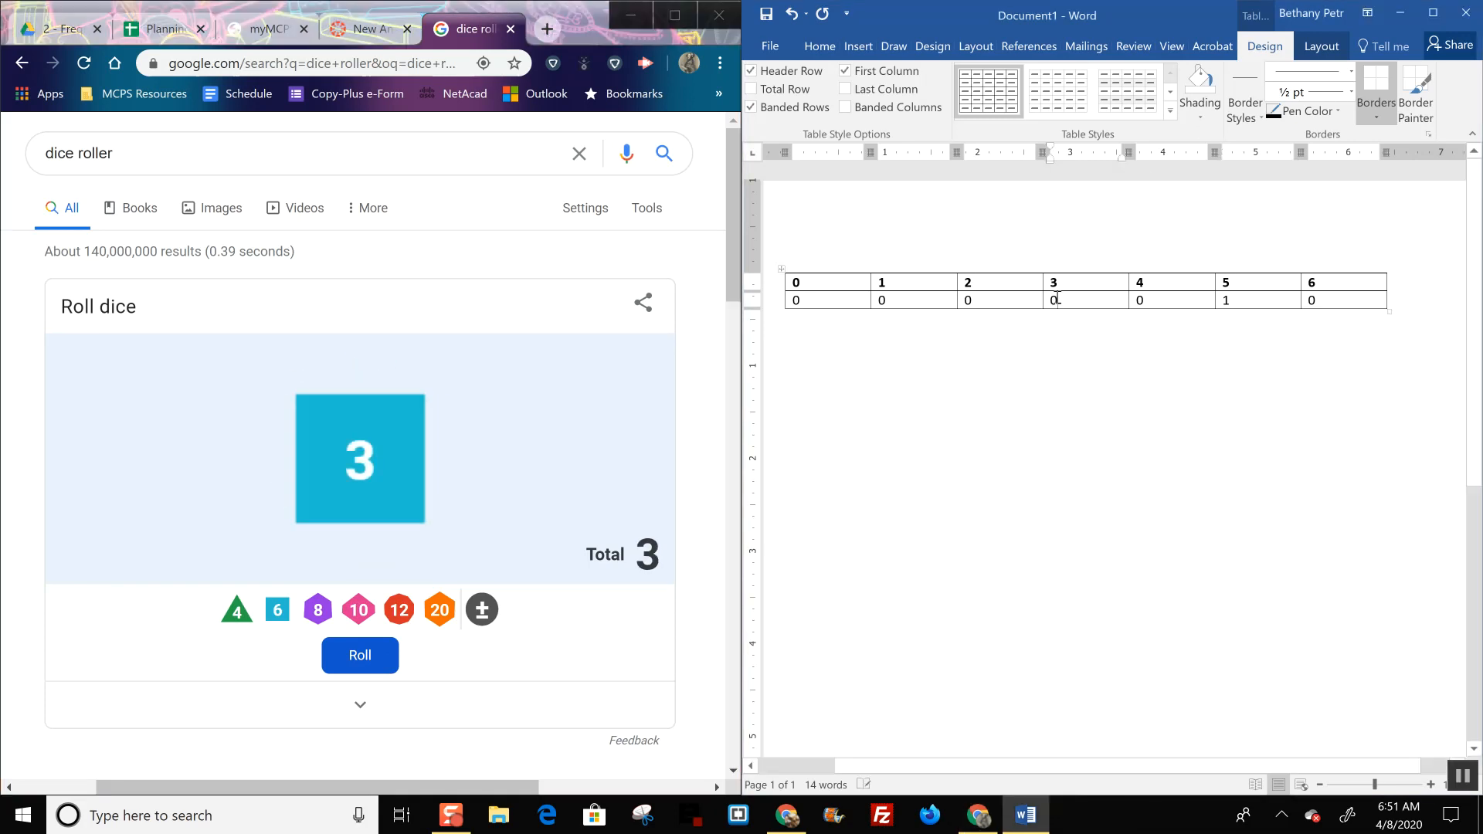
pyautogui.write('1')
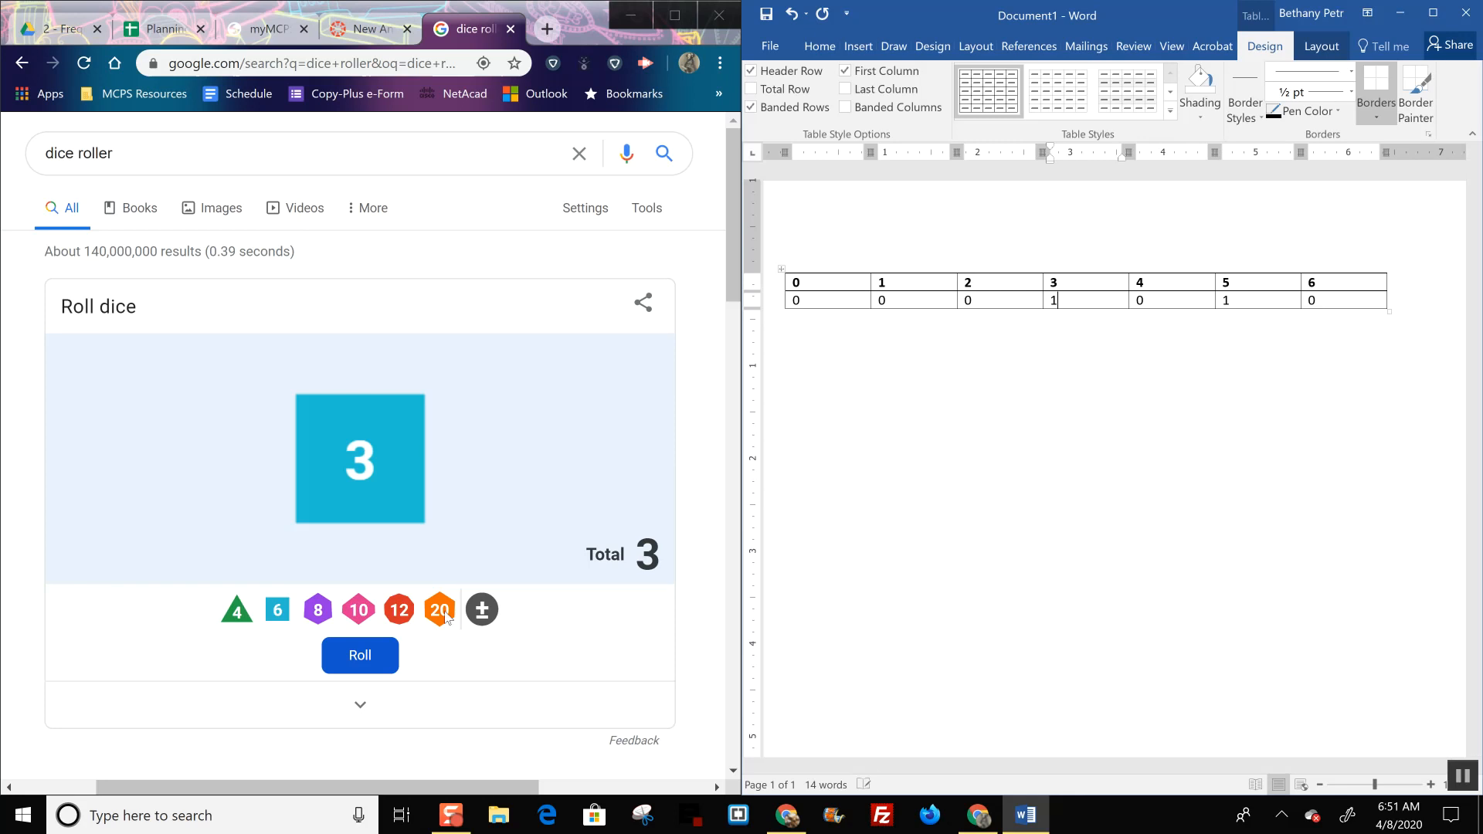
pyautogui.click(360, 656)
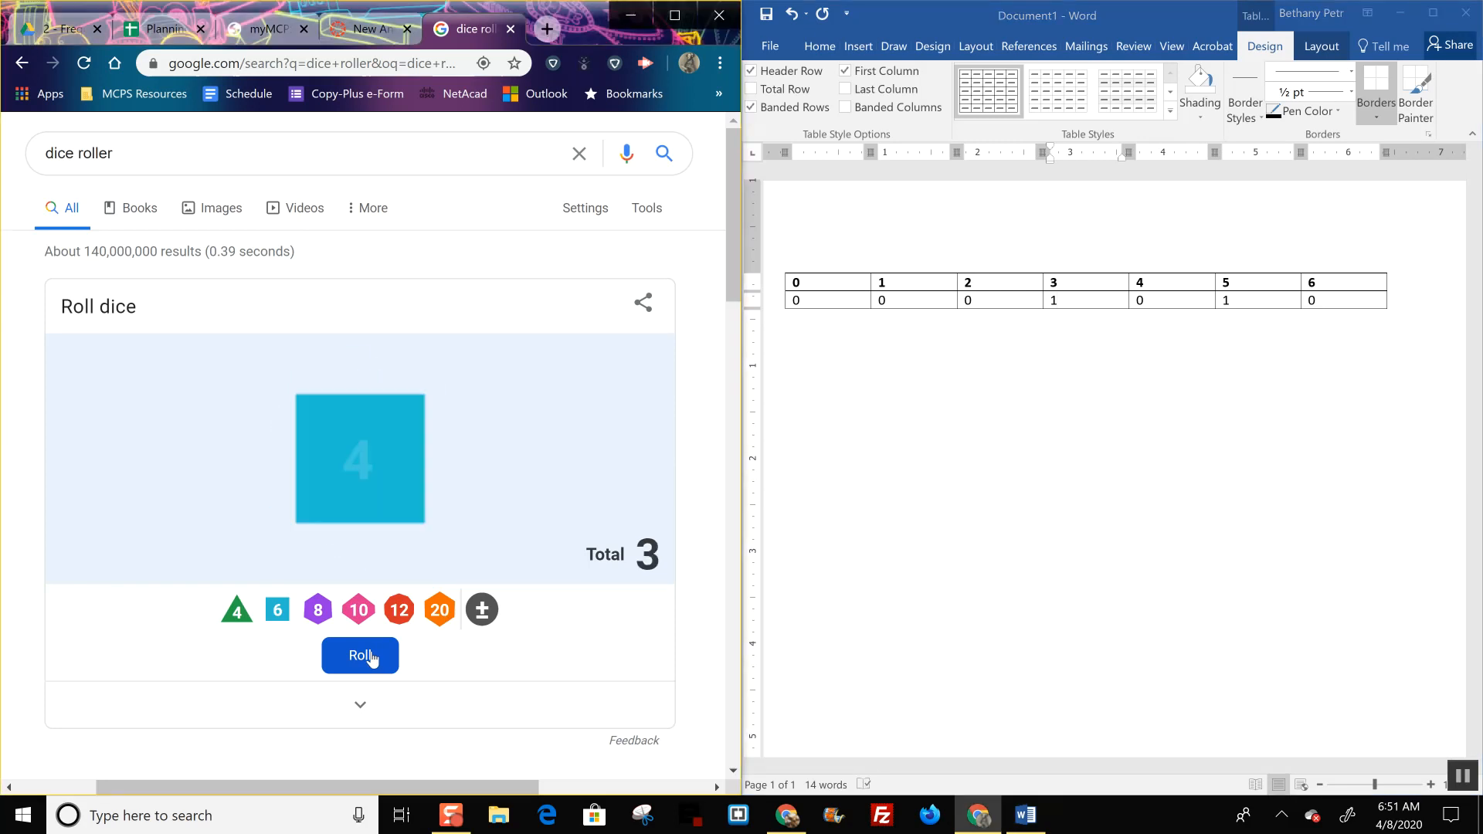
pyautogui.click(360, 656)
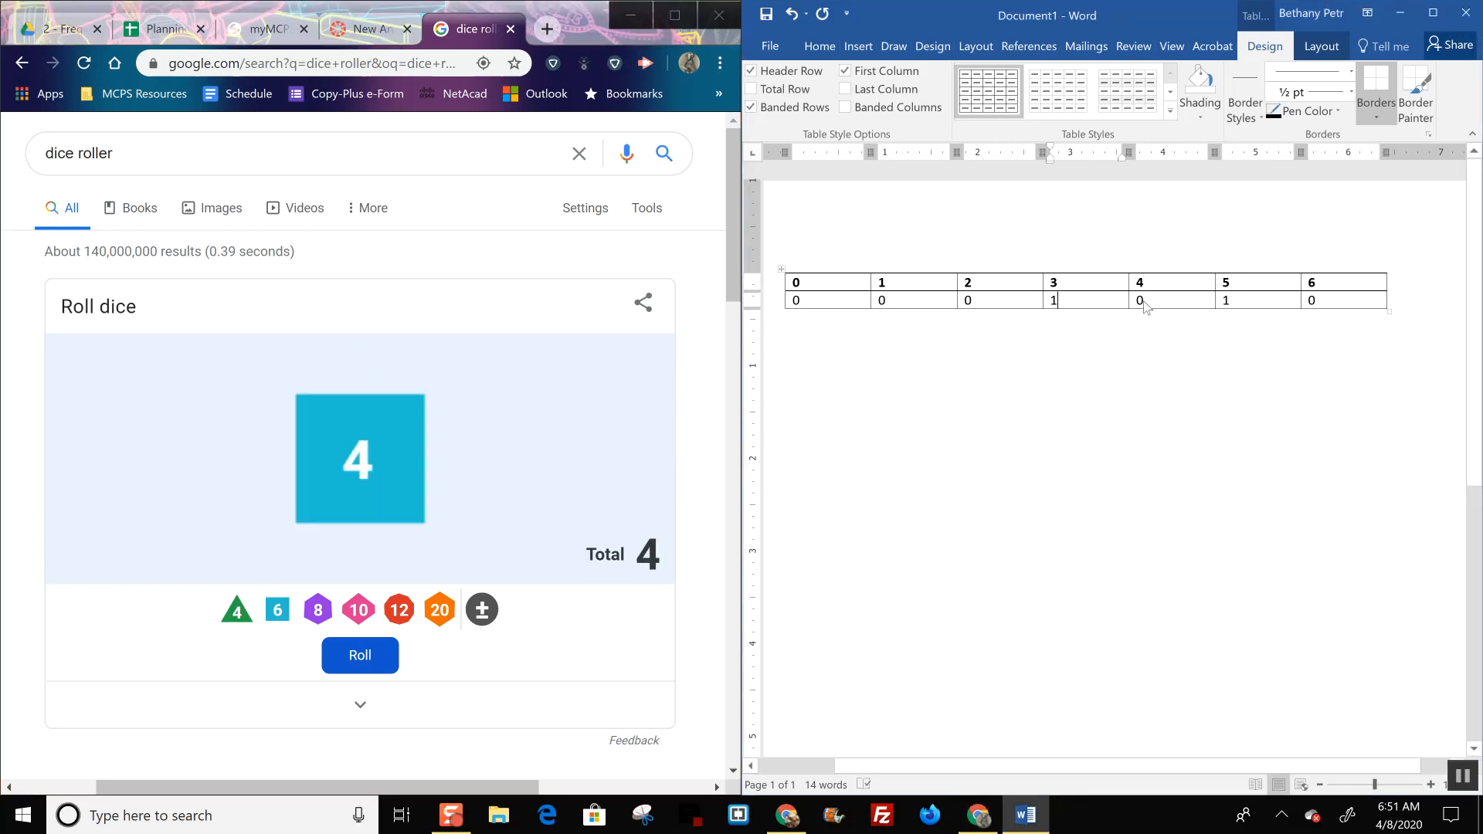
pyautogui.write('4')
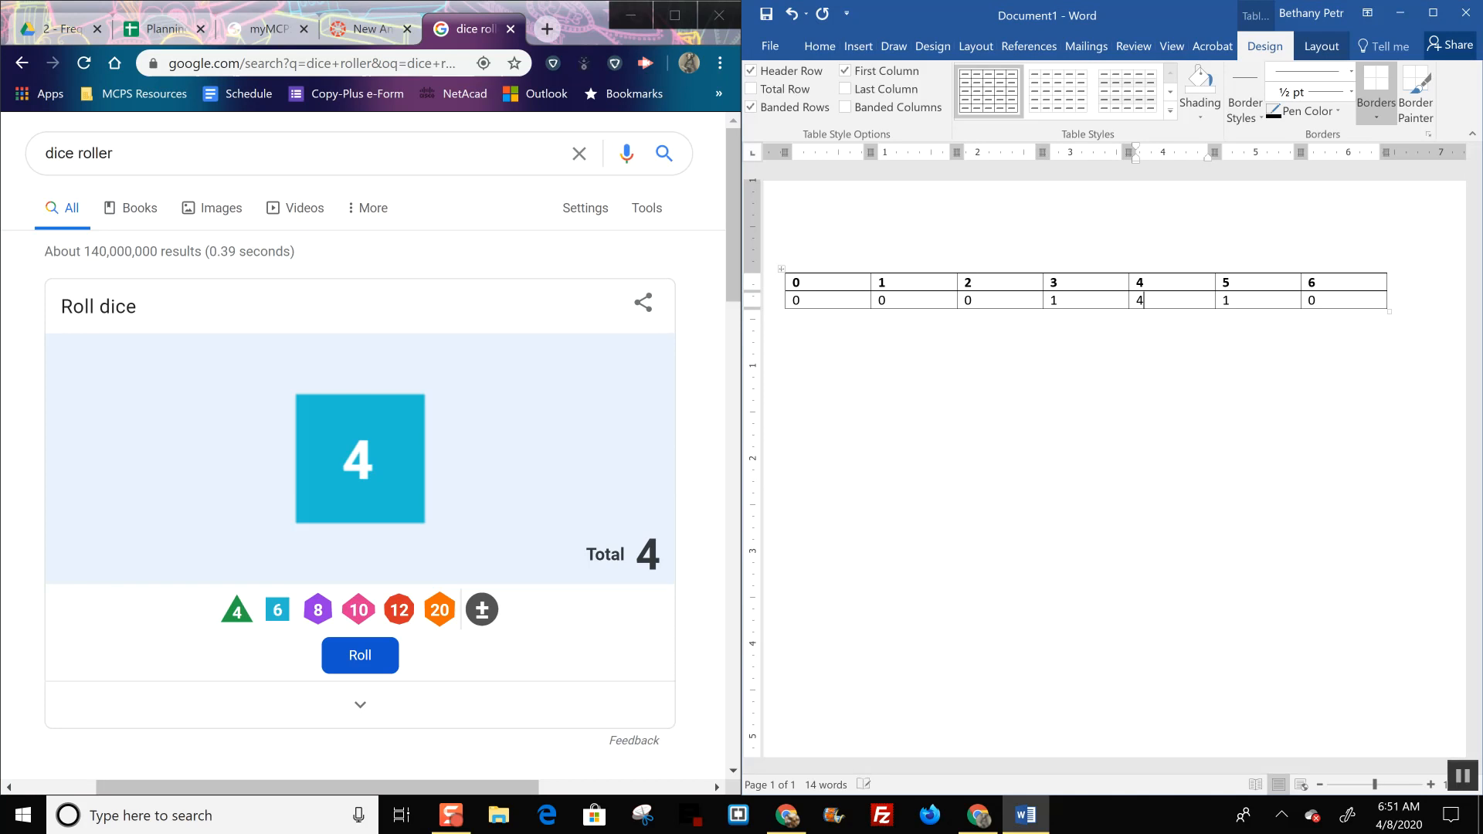
# Step: Keep rolling and raise the tallies so 3 and 4 read 2 and 5 reads 1
pyautogui.click(360, 655)
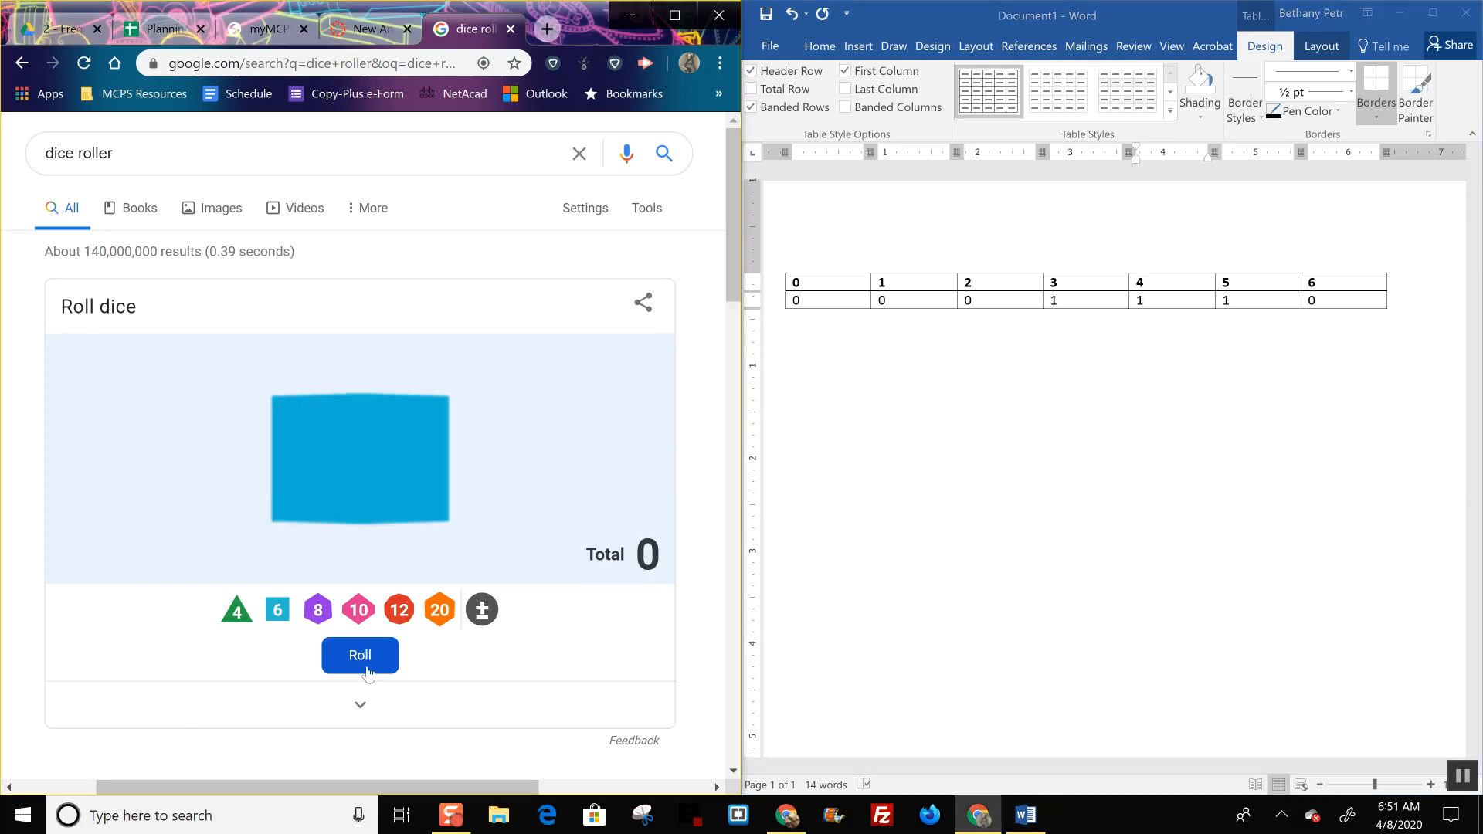
pyautogui.click(360, 655)
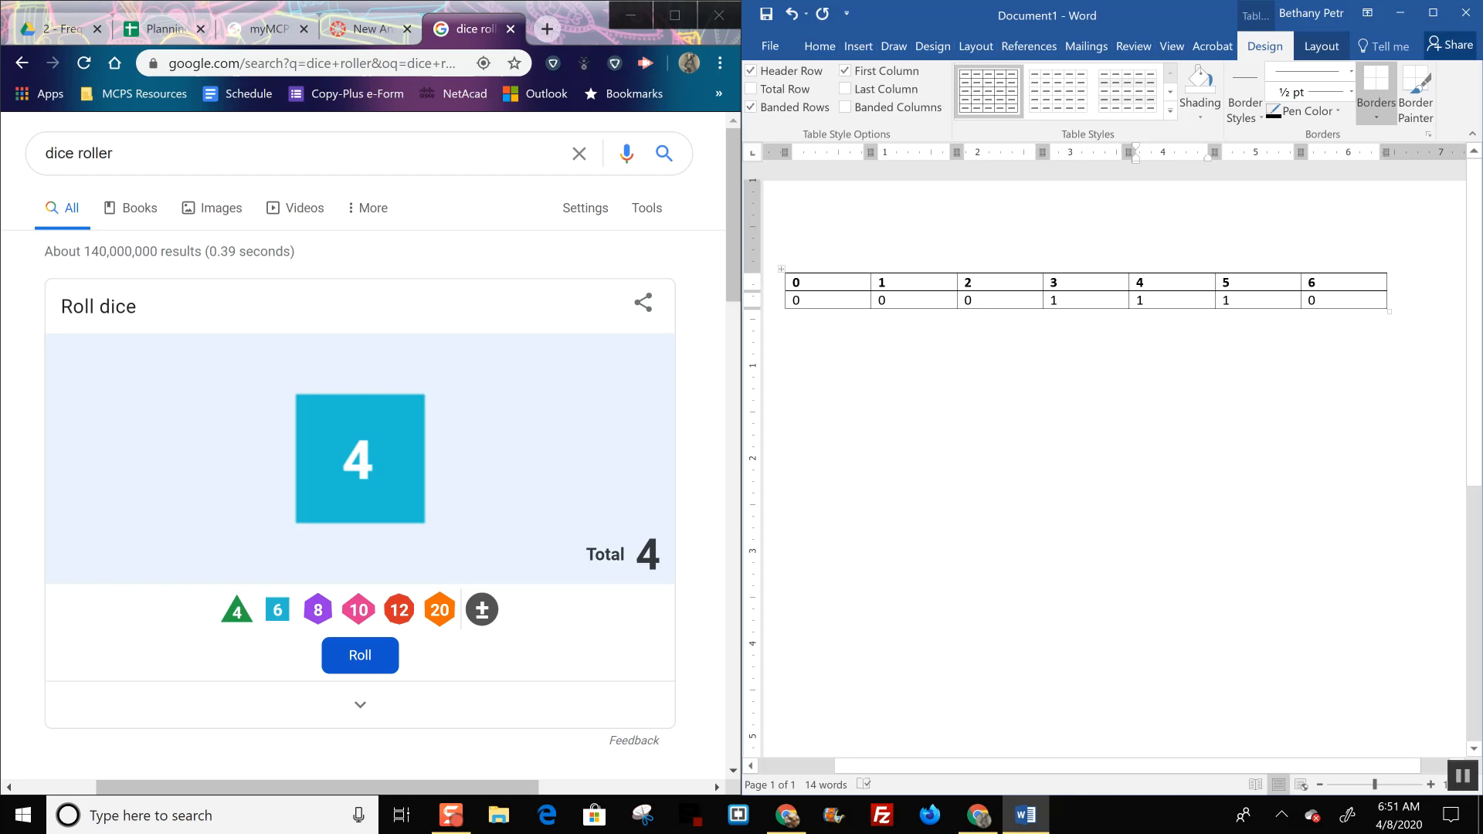
pyautogui.click(360, 655)
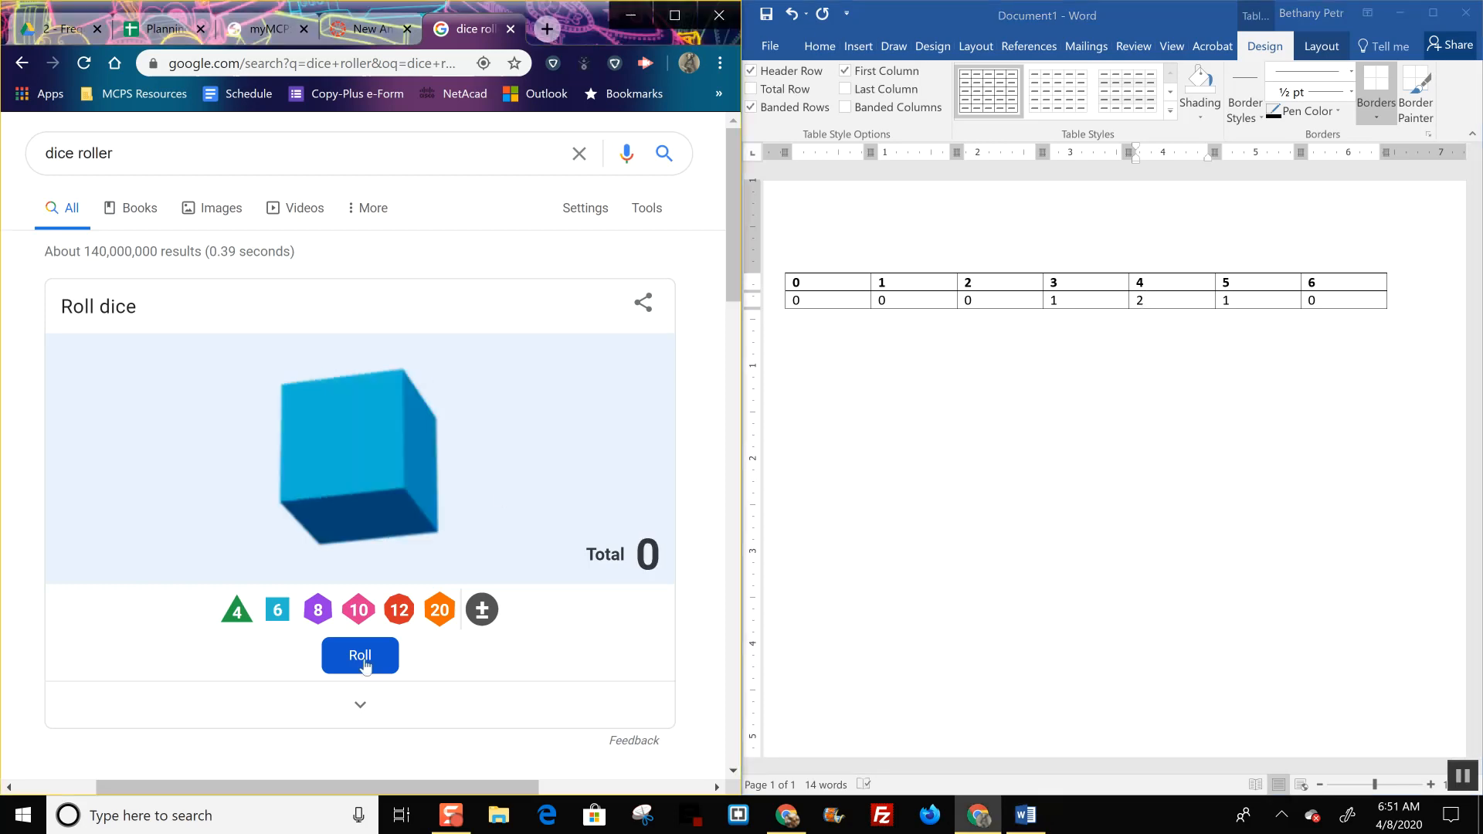
pyautogui.click(360, 655)
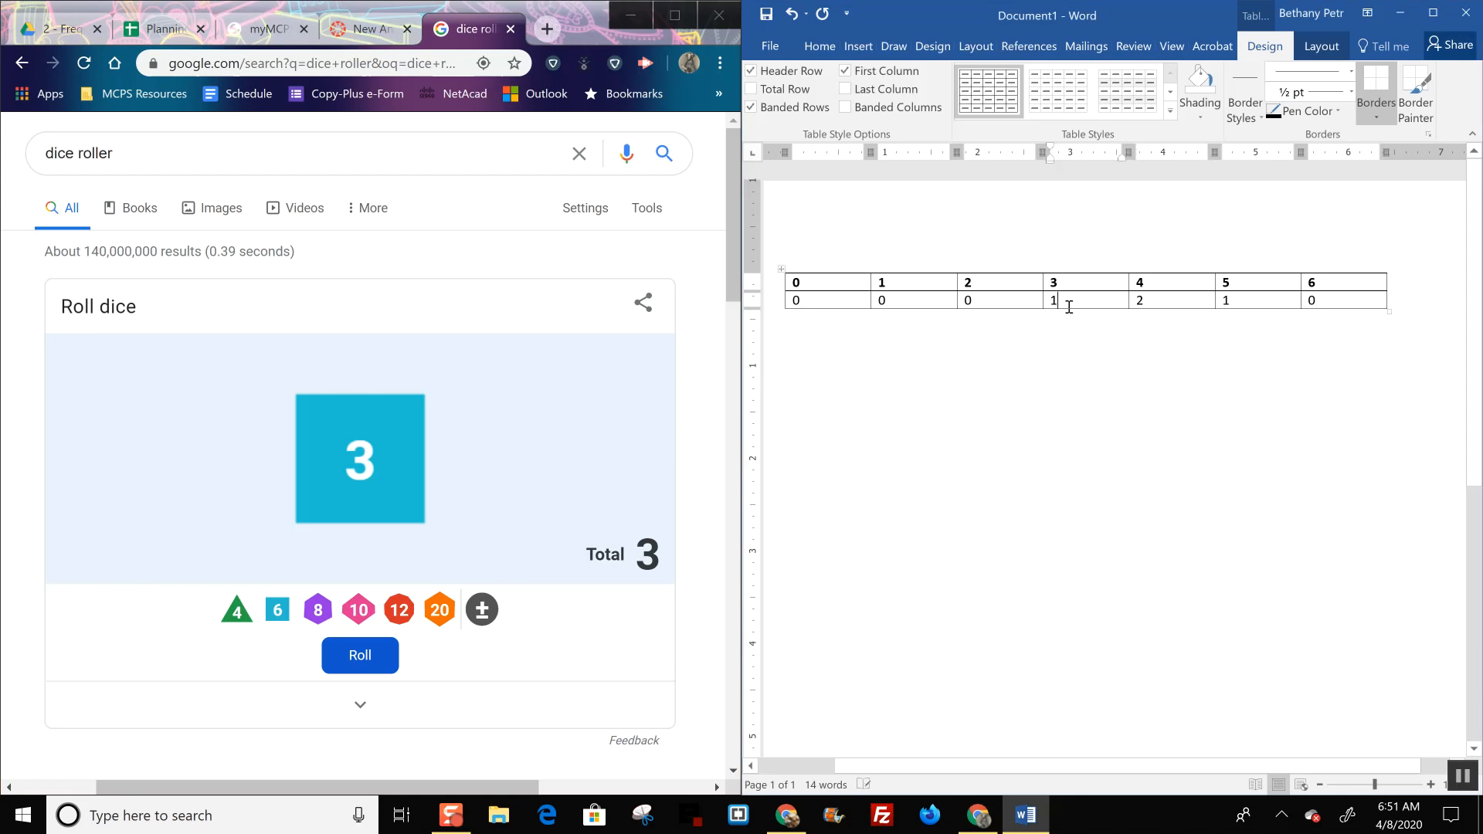
pyautogui.write('2')
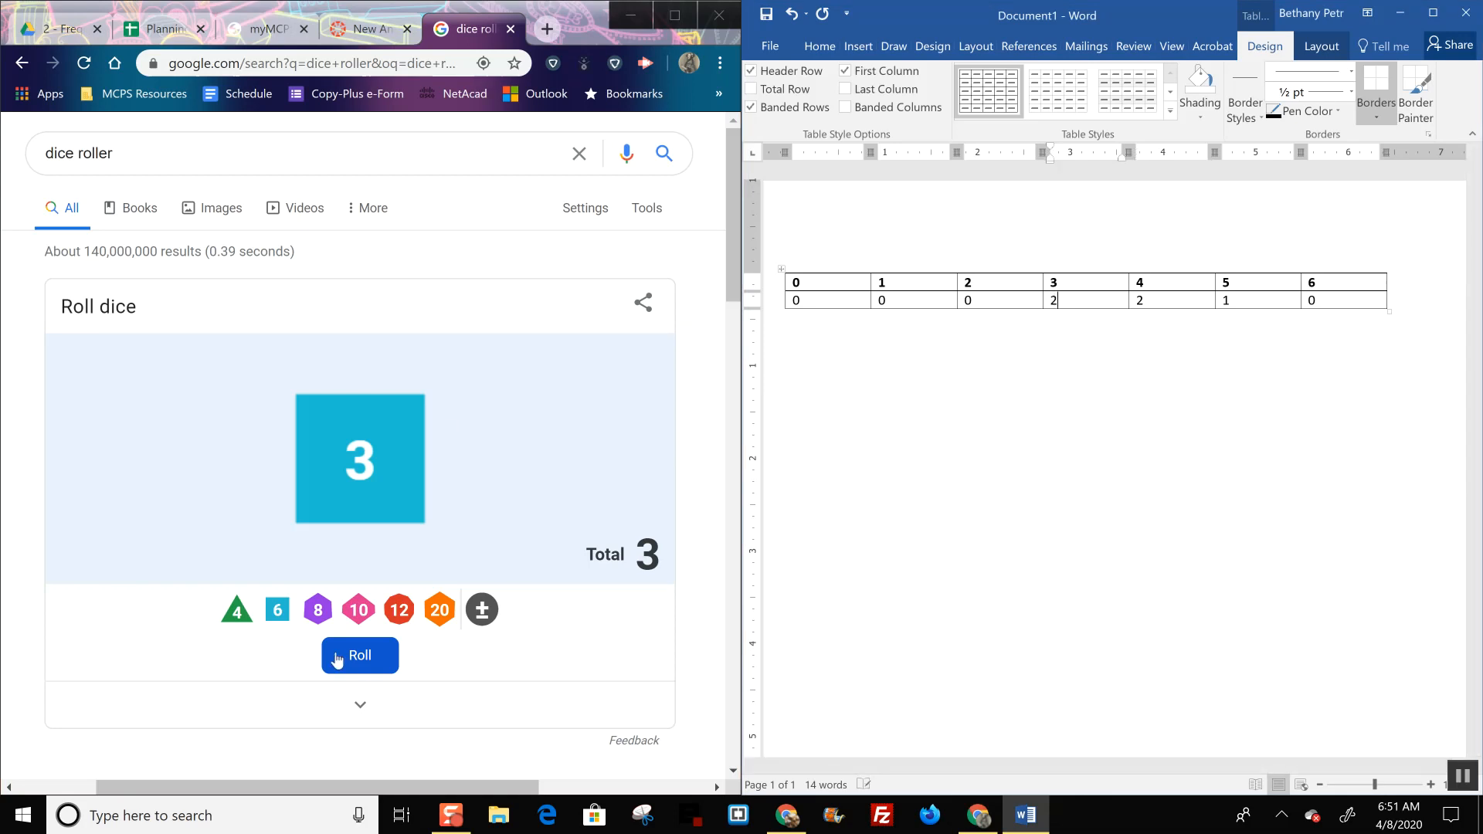
pyautogui.click(360, 655)
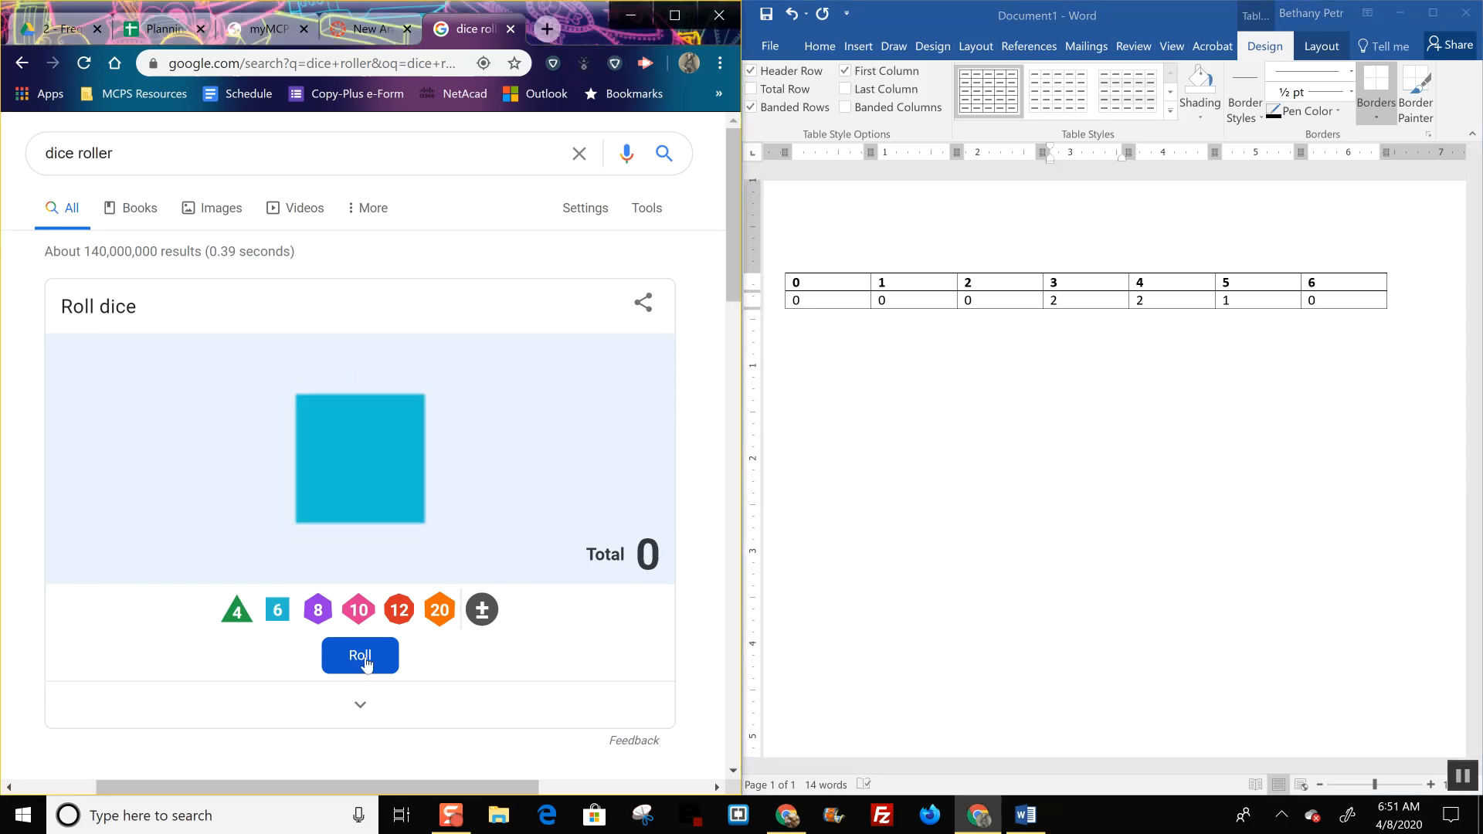
pyautogui.click(360, 655)
pyautogui.write('1')
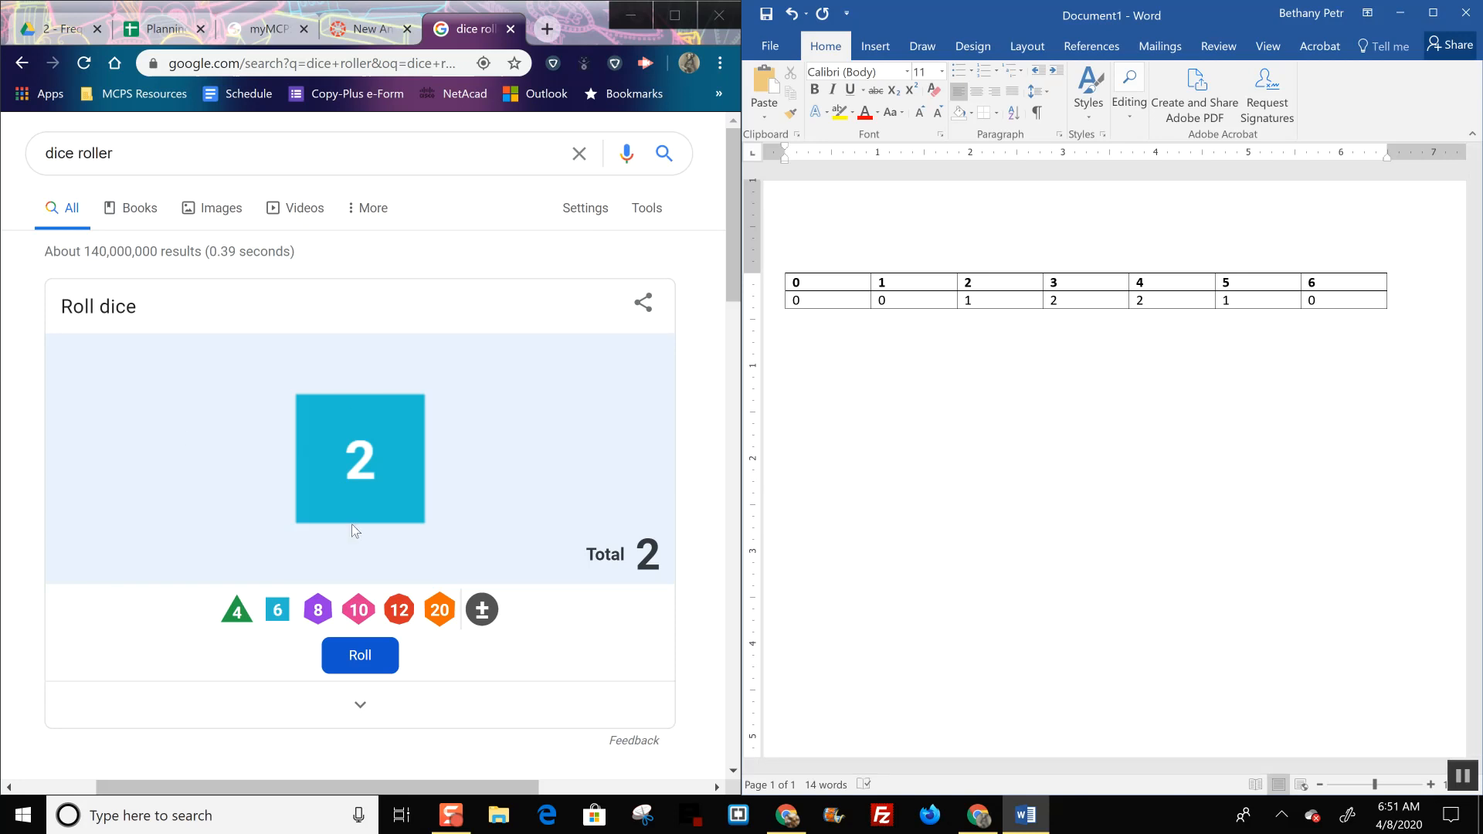
# Step: Set the tally under 2 to 1 for the rolled 2
pyautogui.click(811, 301)
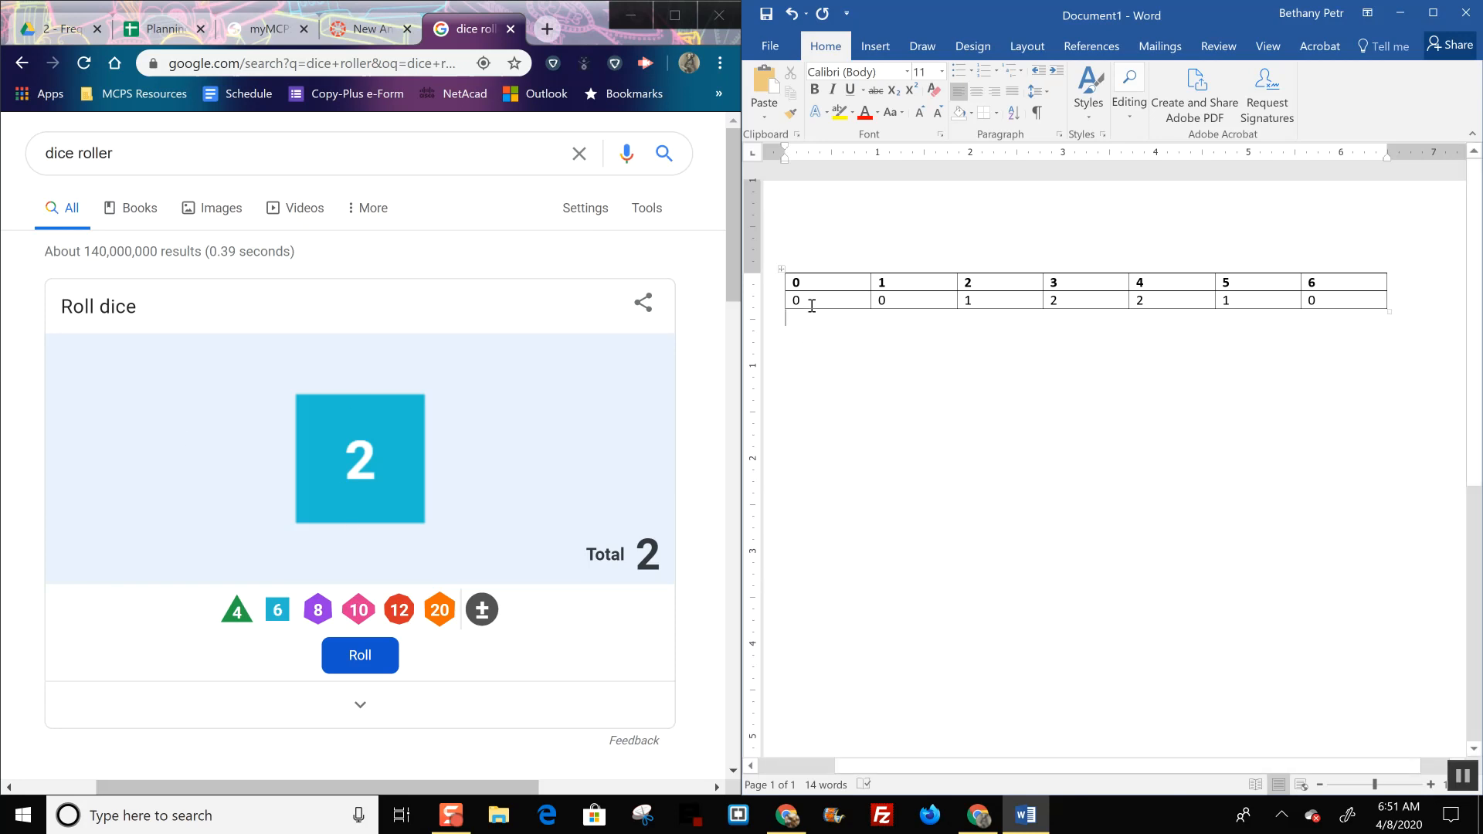
pyautogui.moveTo(1267, 317)
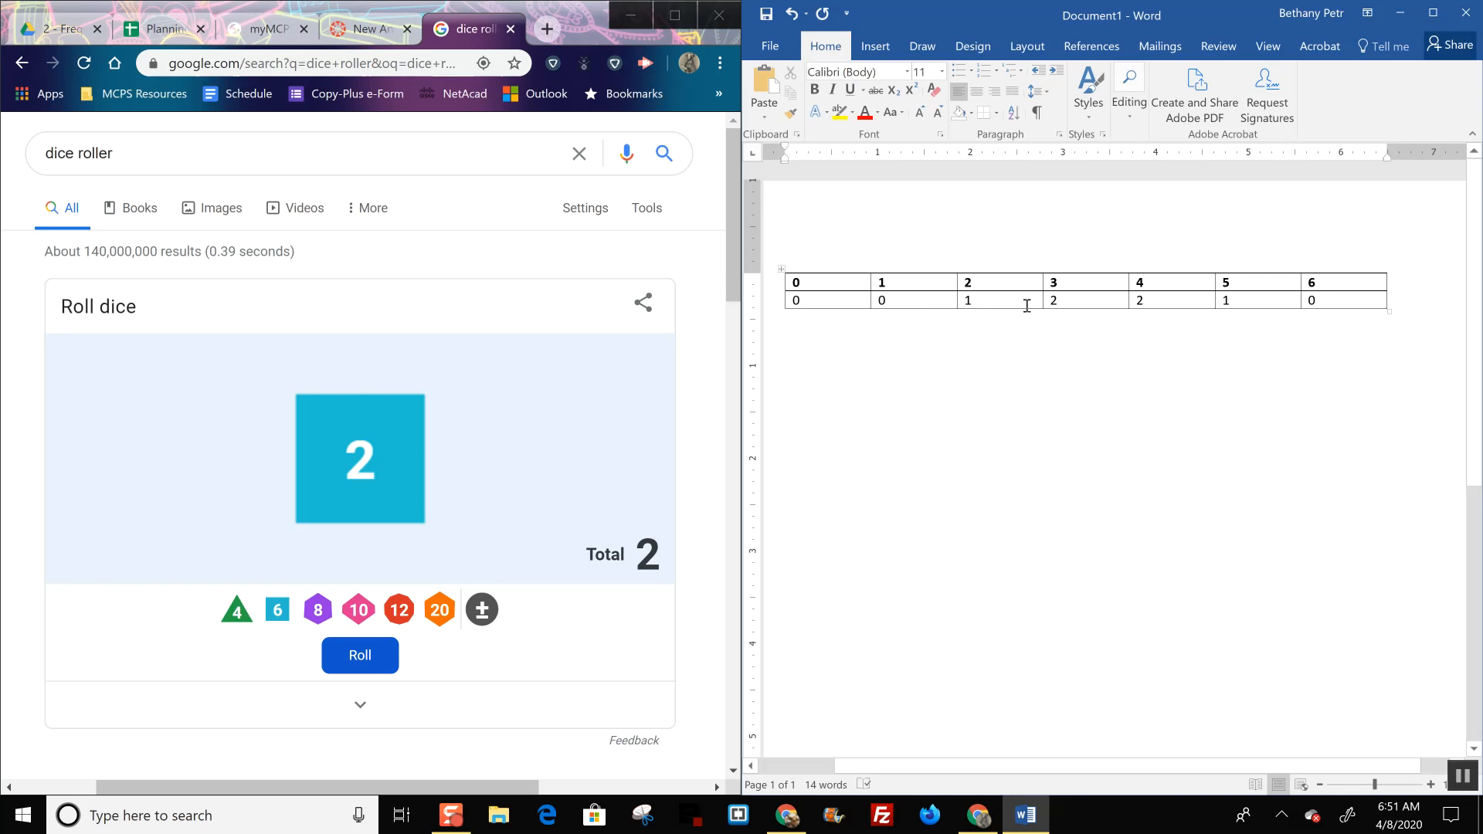
pyautogui.moveTo(1125, 309)
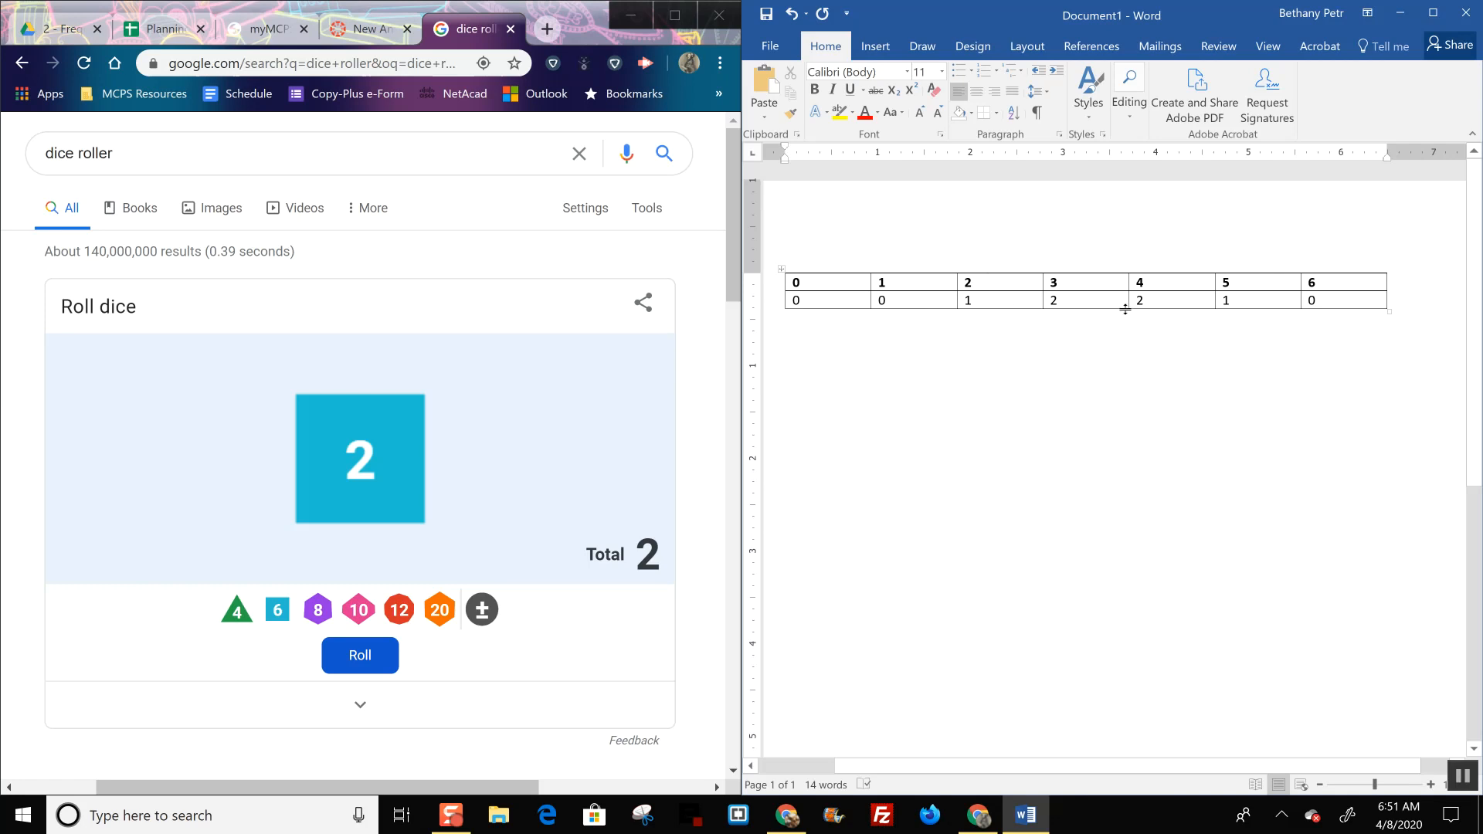